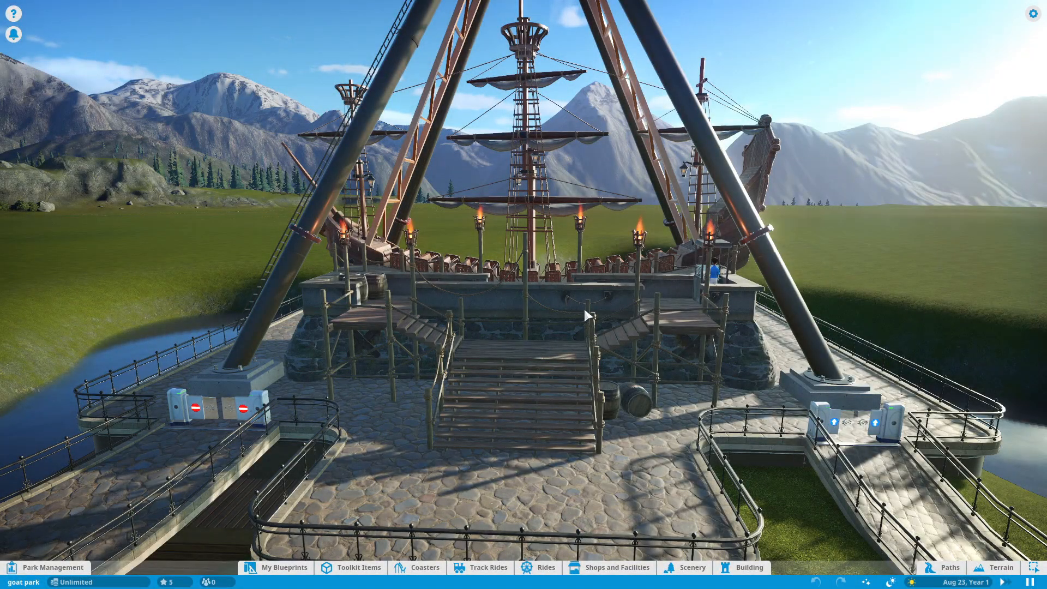
- Pick the Staff Building from Shops and Facilities and place it on the grass
scroll("down", 3)
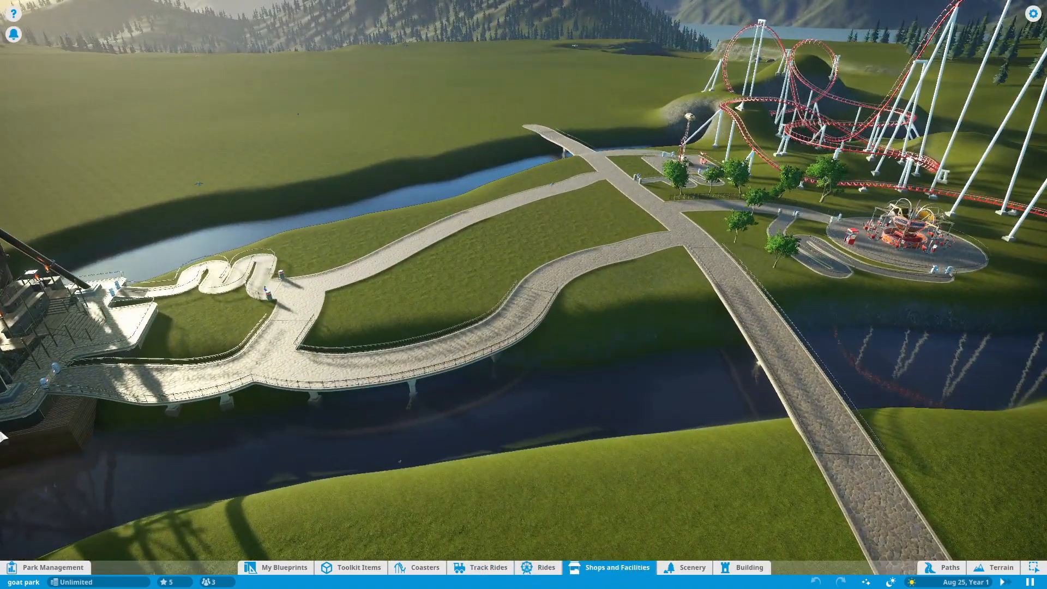
left_click(607, 567)
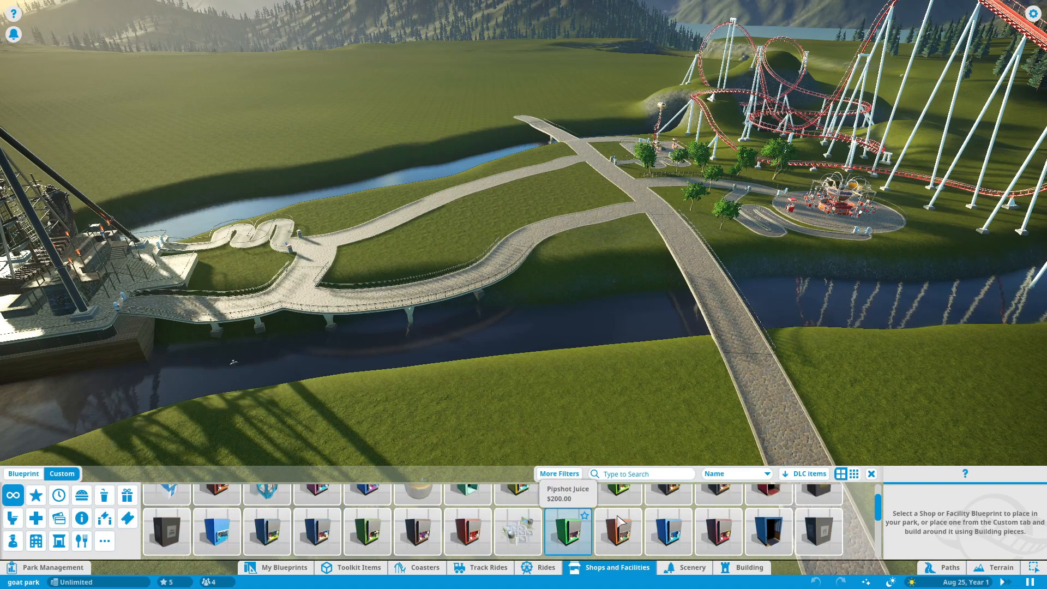
mouse_move(36, 518)
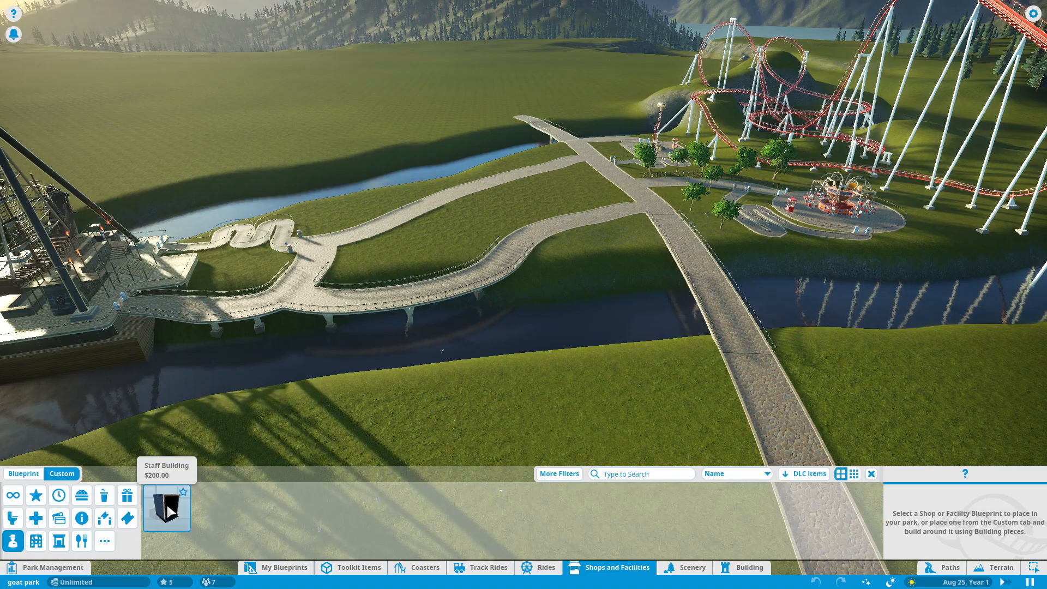
left_click(167, 508)
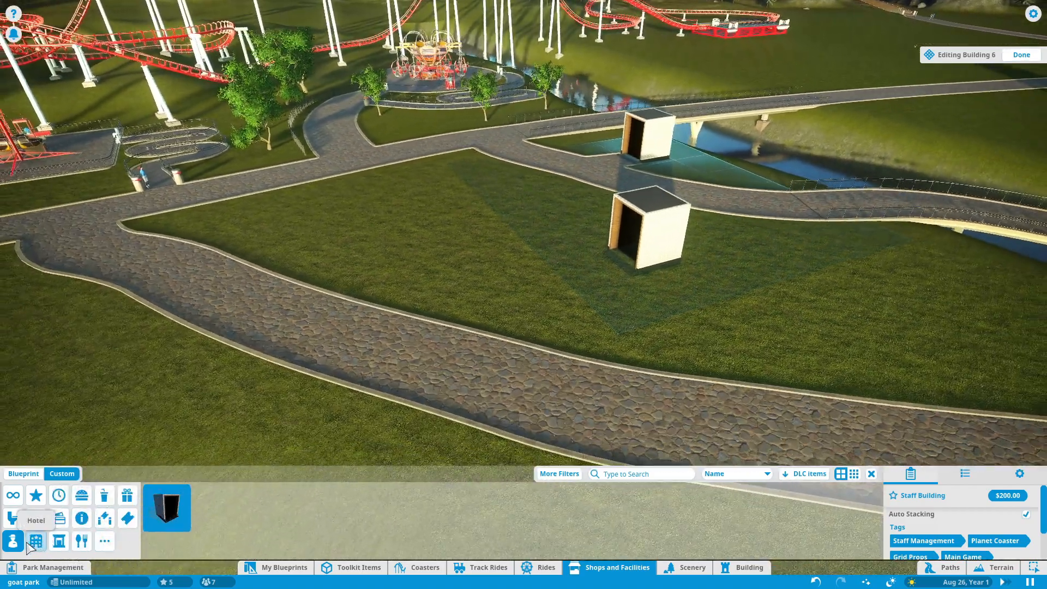
mouse_move(81, 518)
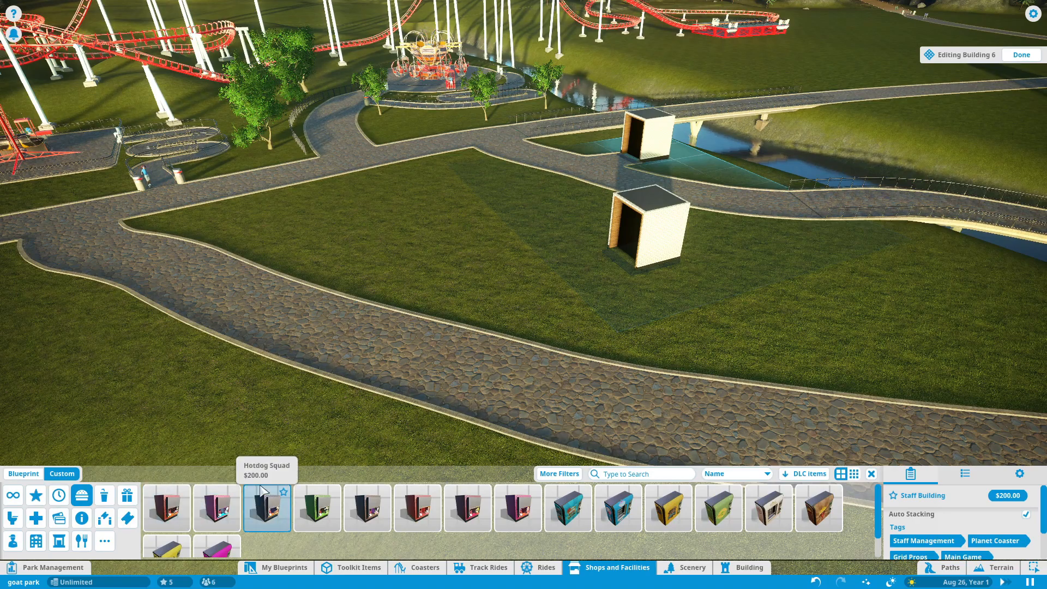
- Set down and finish the staff building, then select the Mexelente food stall
left_click(316, 508)
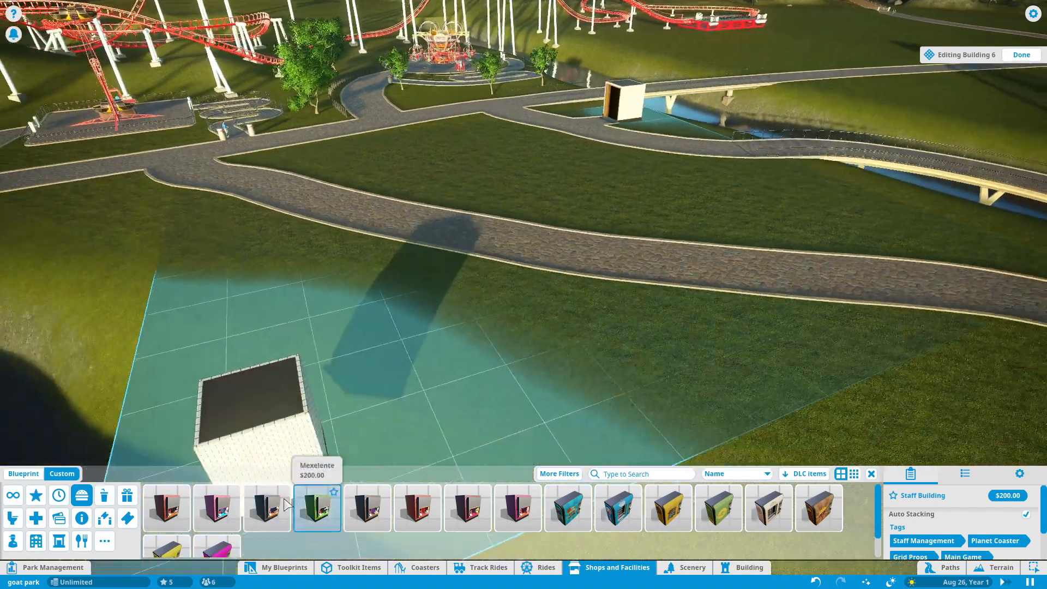
left_click(265, 507)
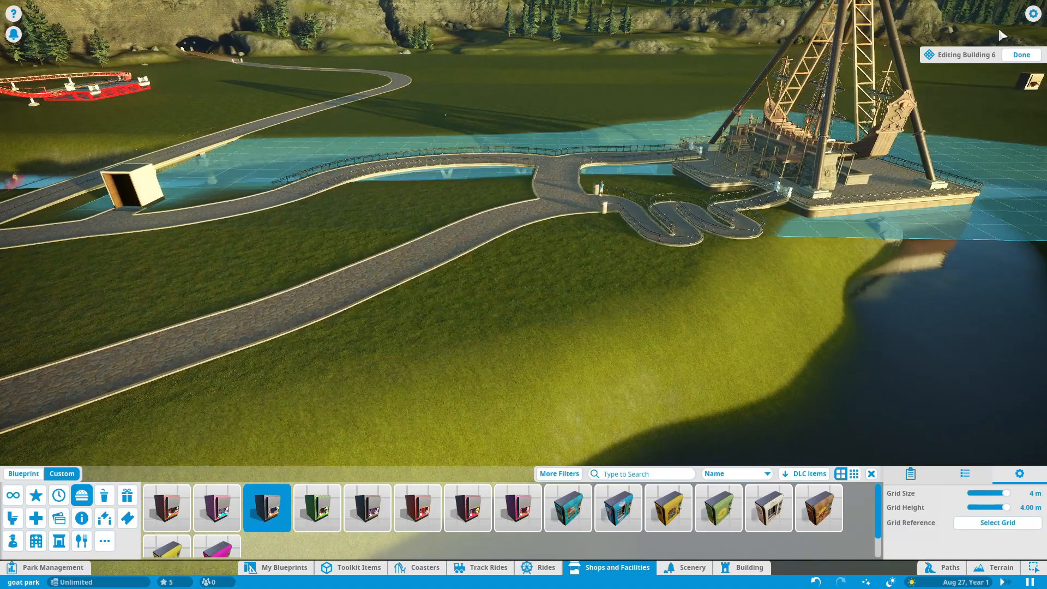
left_click(267, 507)
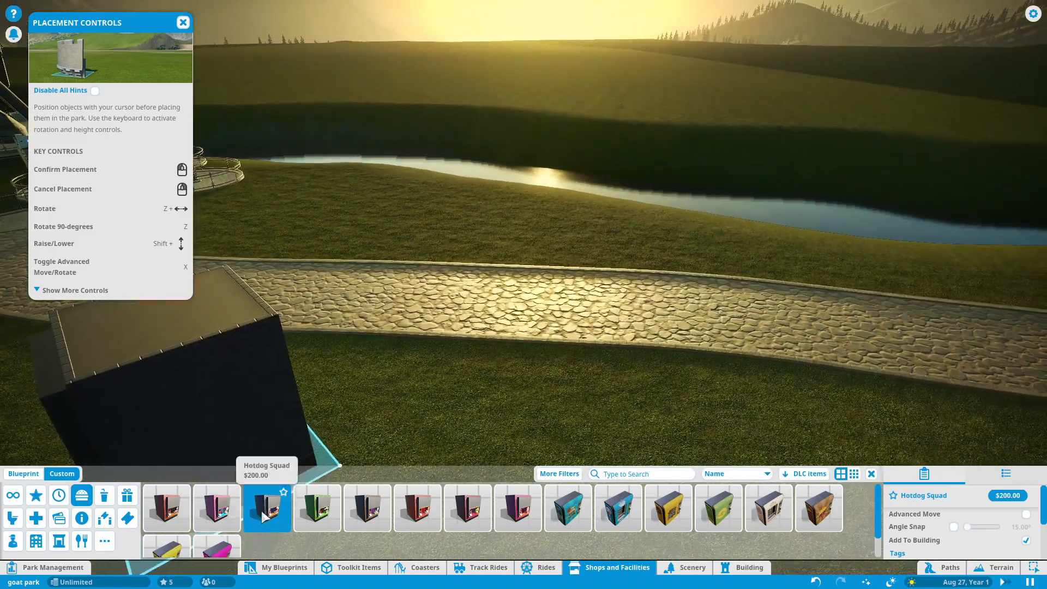
mouse_move(317, 509)
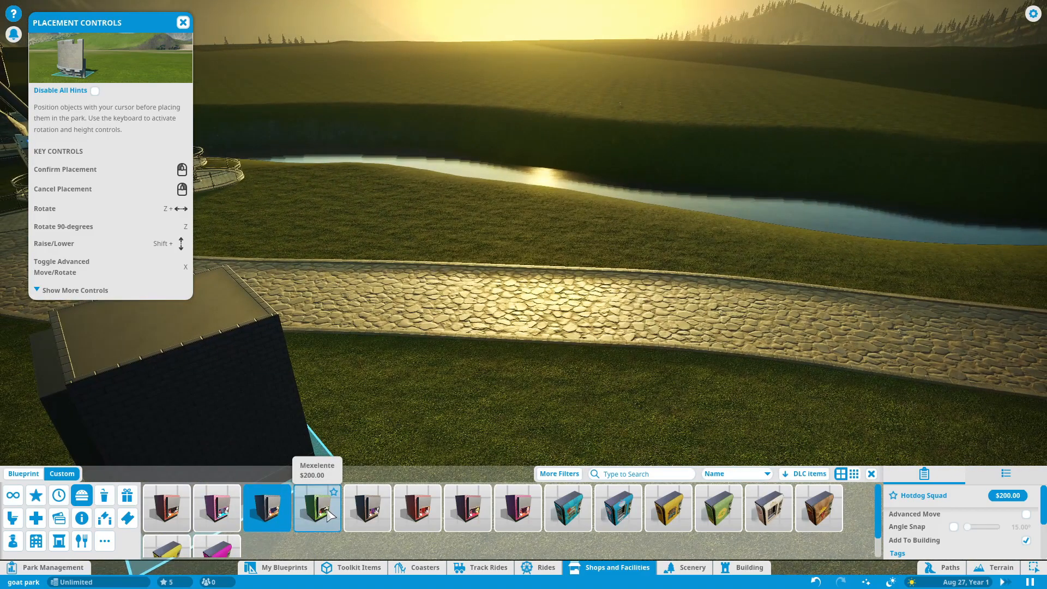
left_click(316, 508)
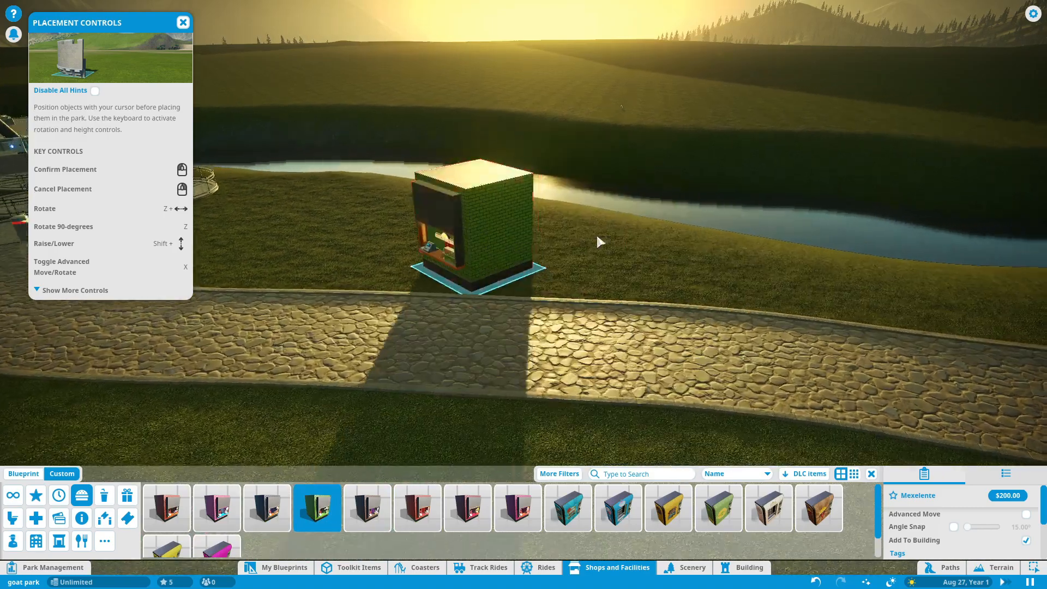
mouse_move(494, 287)
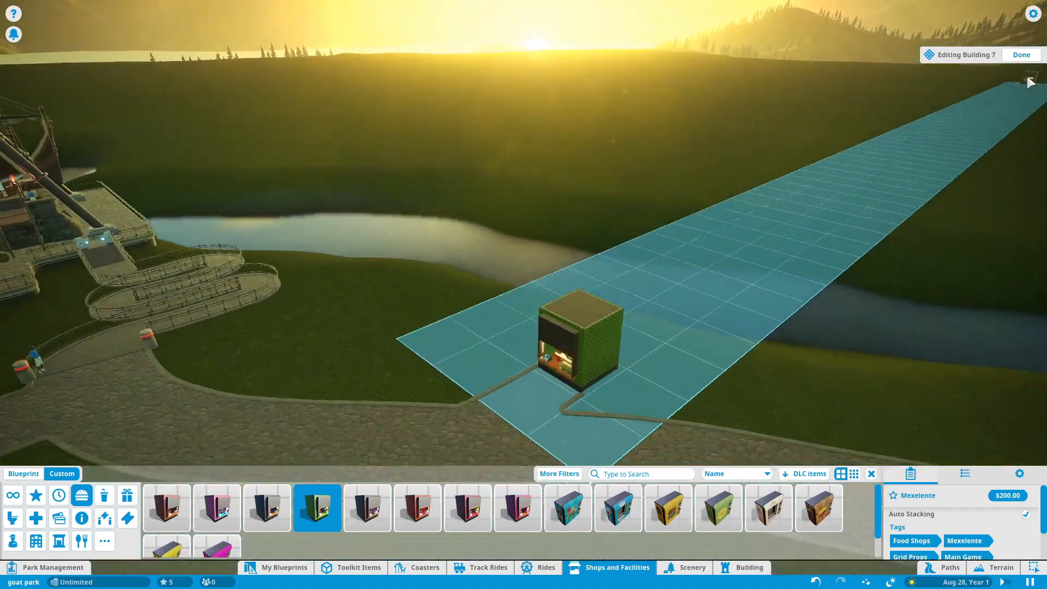
- Finish the Mexelente stall, place Pipshot Water beside it and close the Building 8 panel
left_click(367, 508)
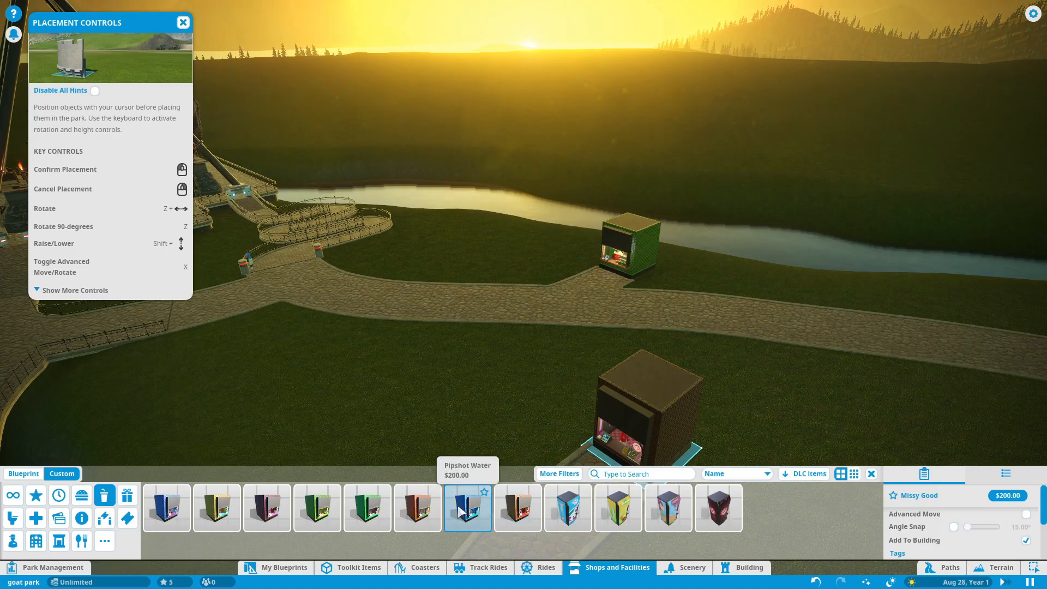
mouse_move(418, 508)
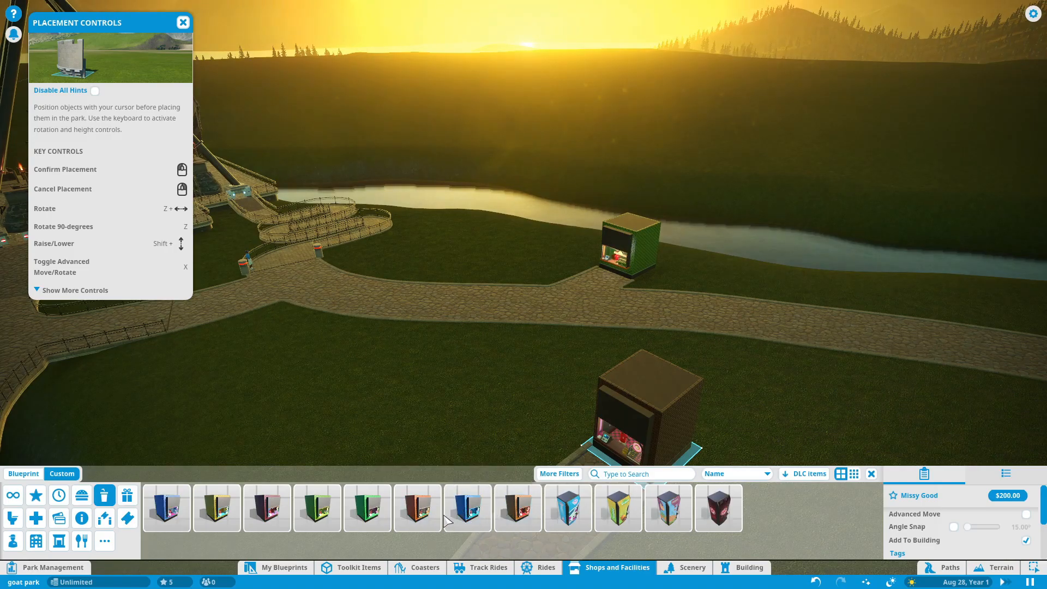
left_click(468, 508)
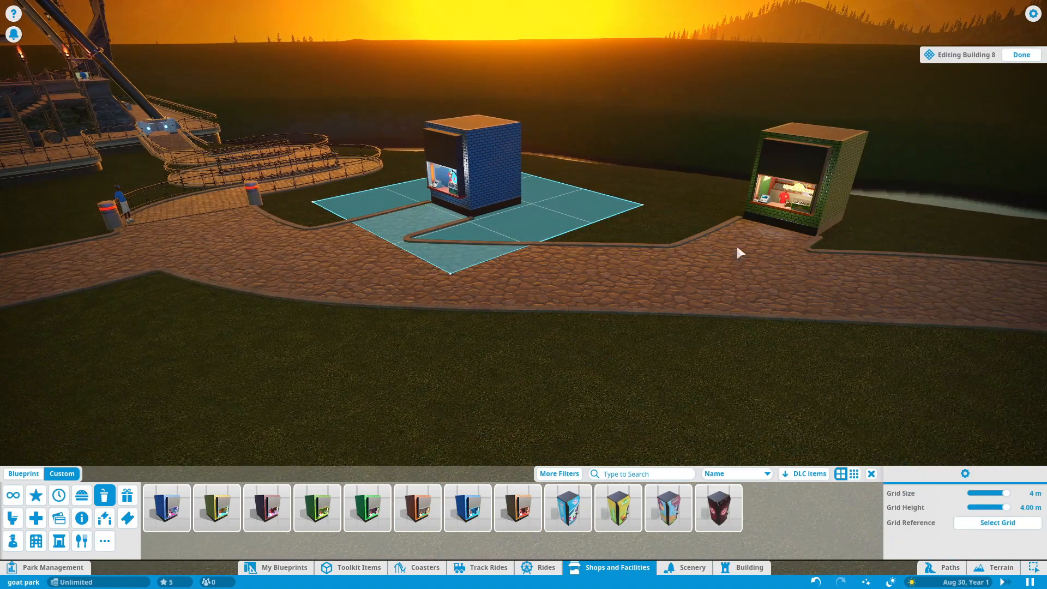
left_click(1021, 54)
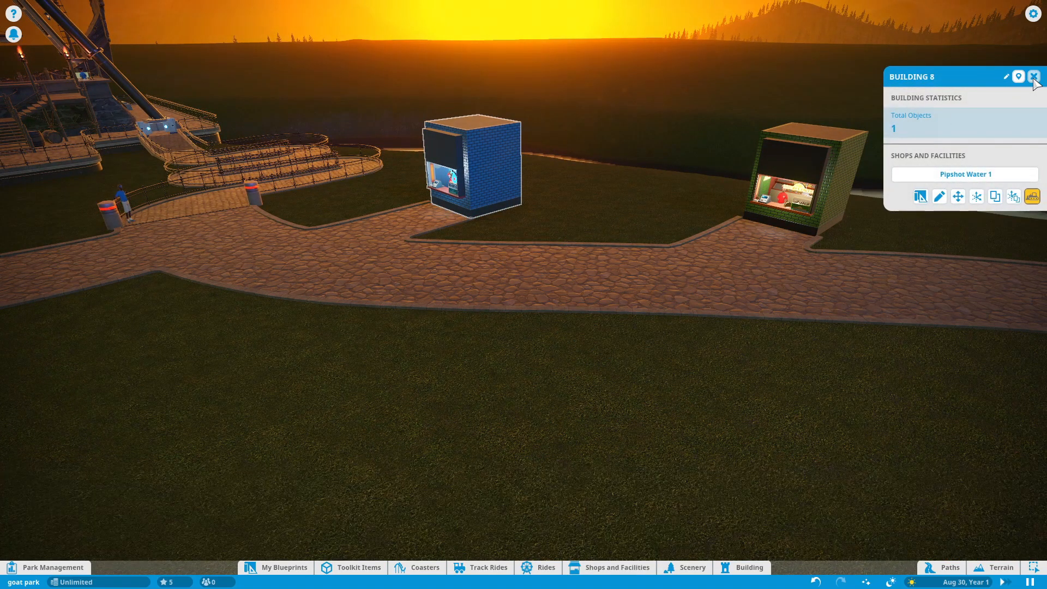
left_click(1033, 76)
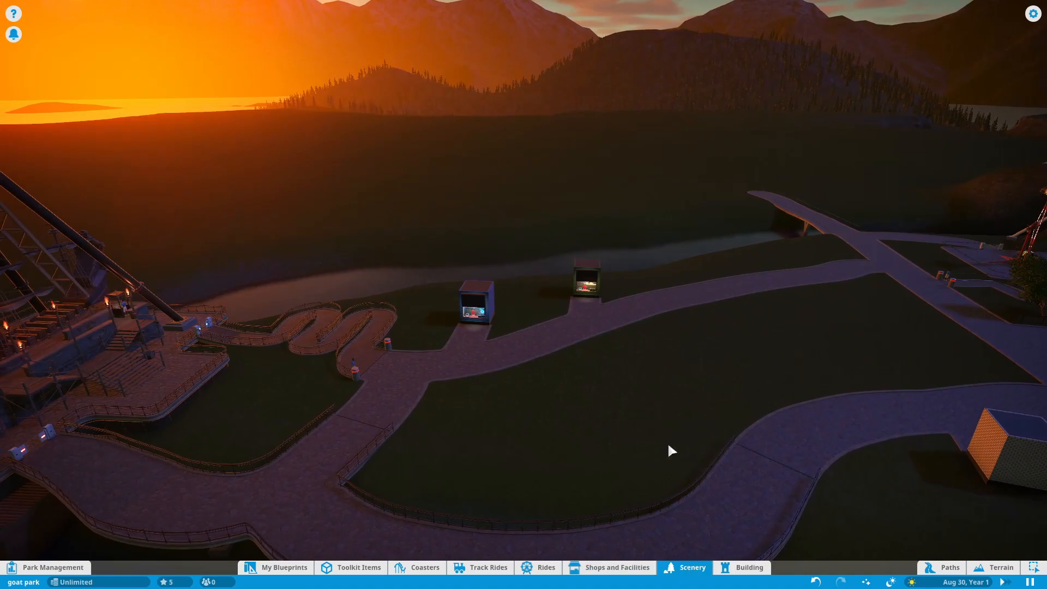
- Drop a small dark rock onto the grass from Scenery > Rocks
left_click(691, 567)
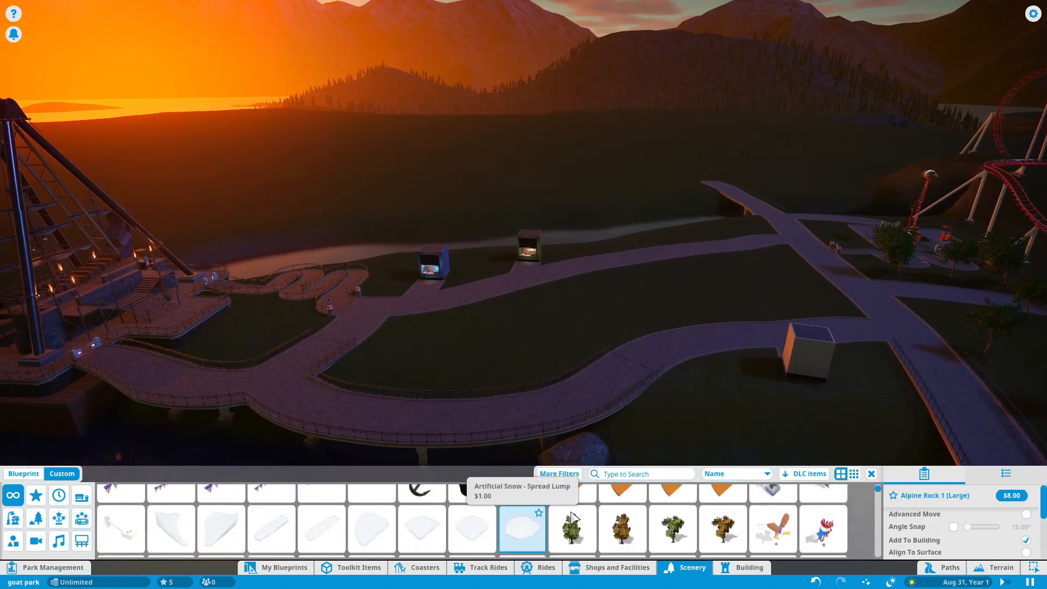
left_click(82, 501)
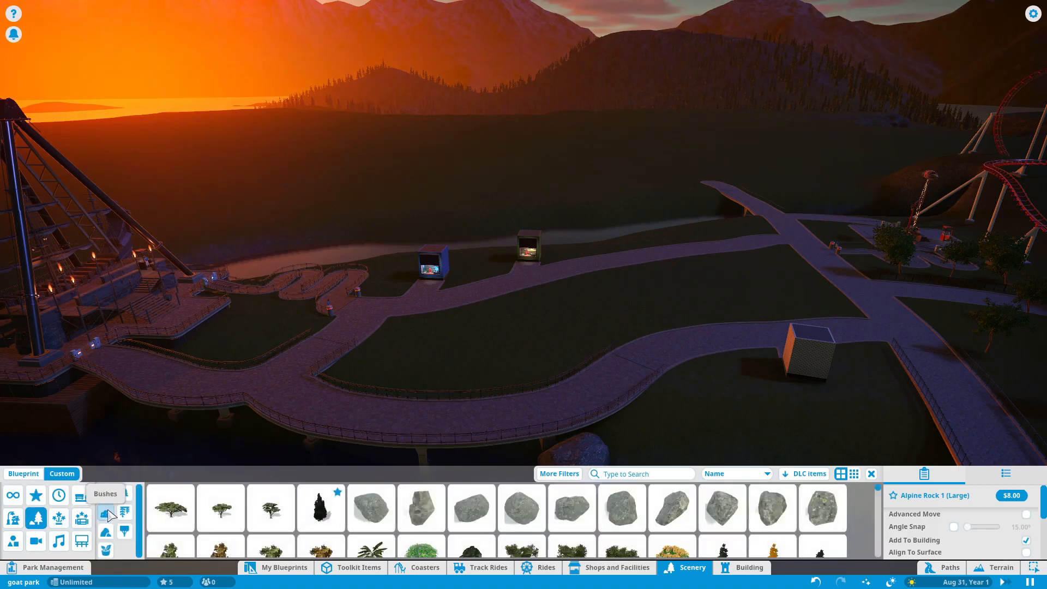
scroll("down", 3)
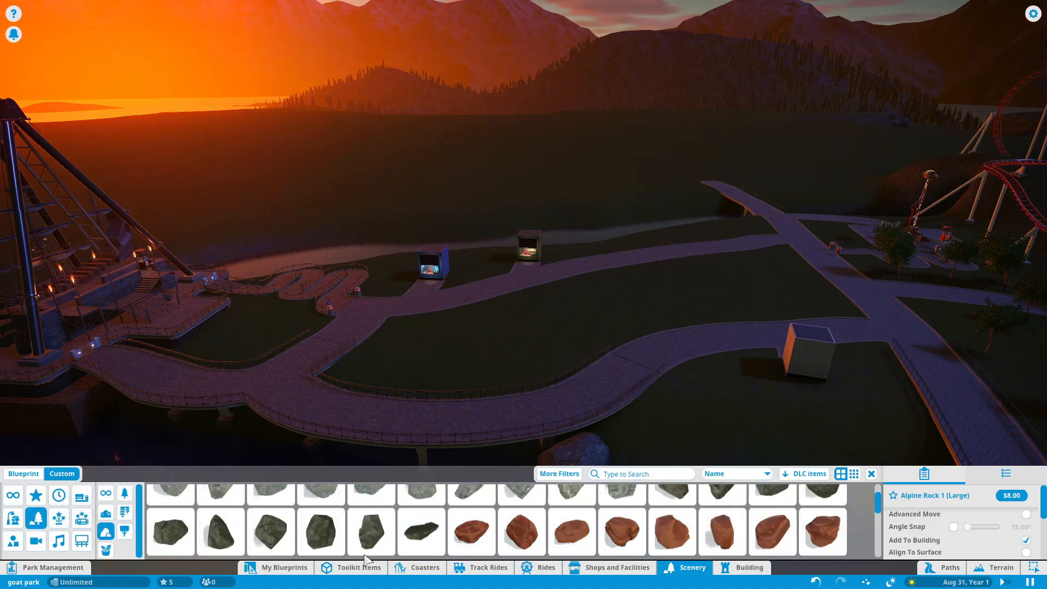
left_click(321, 532)
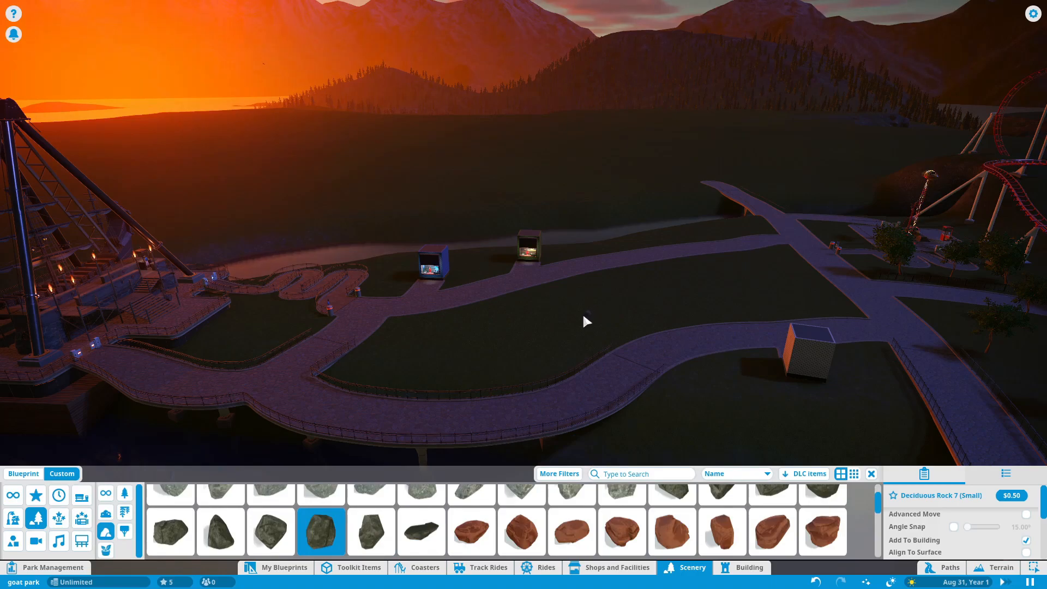
left_click(219, 532)
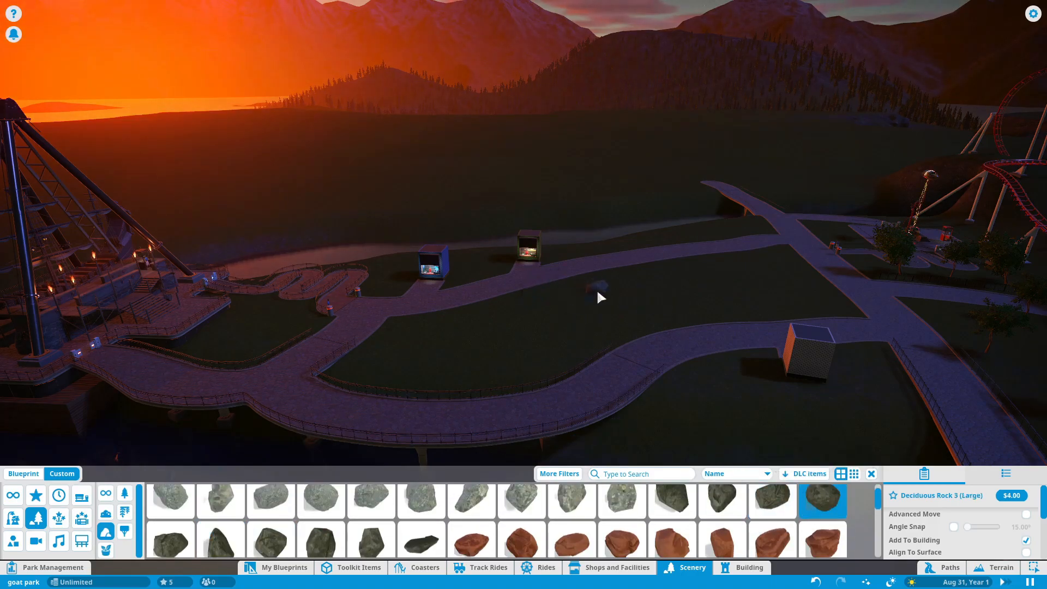
- Place large boulders, including Deciduous Rock 5 (Large), mid-lawn and by the fence
left_click(671, 501)
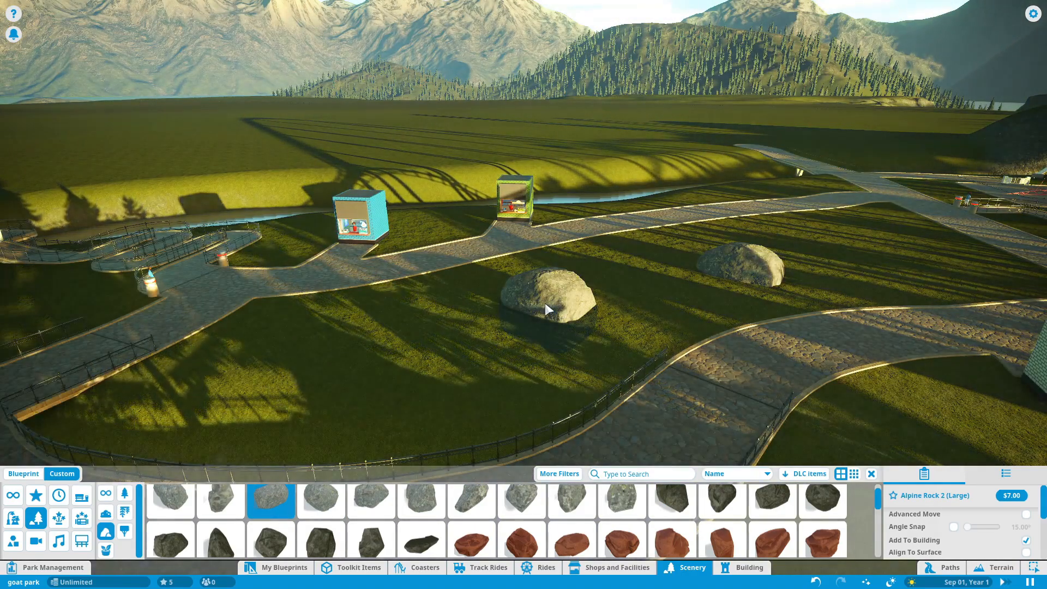
left_click(548, 301)
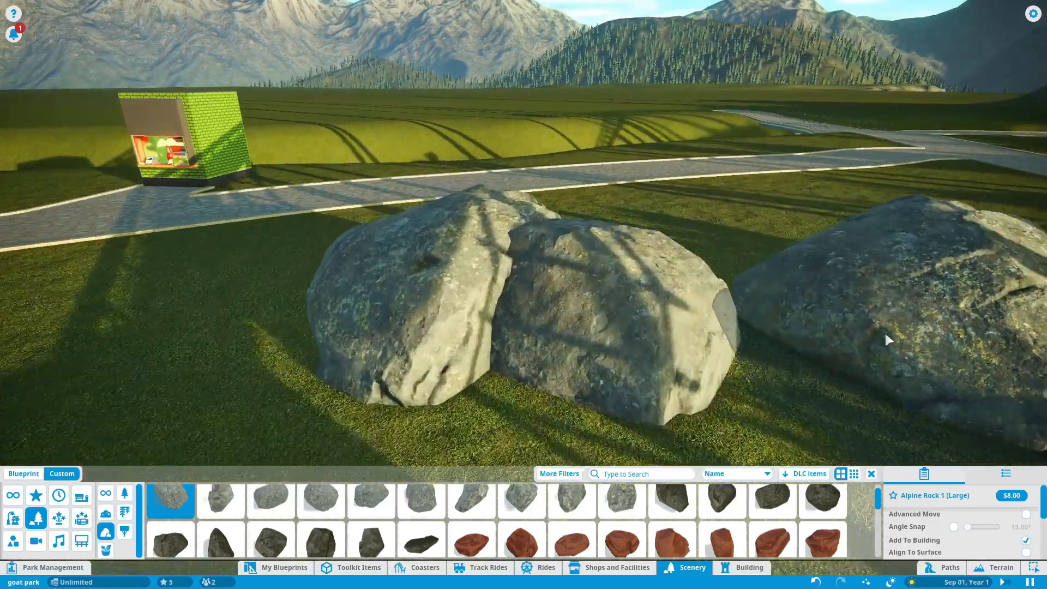
left_click(520, 500)
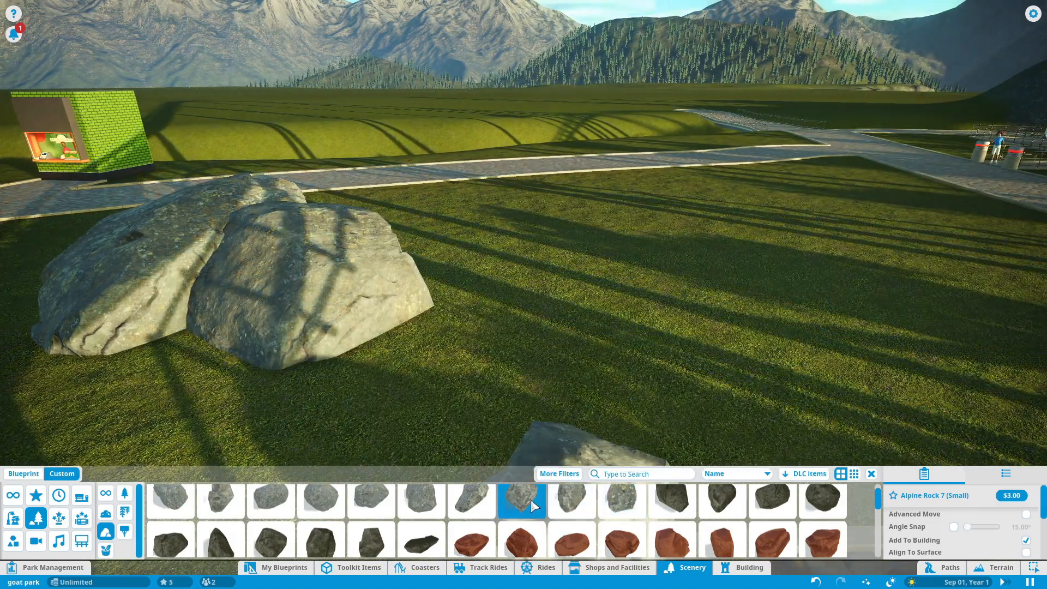
mouse_move(822, 502)
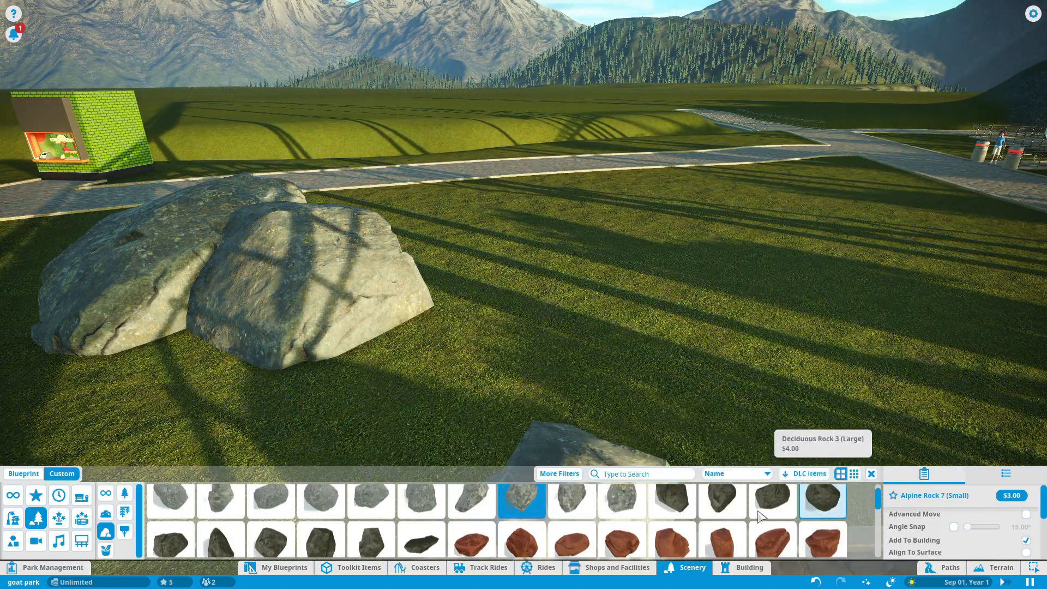
left_click(822, 501)
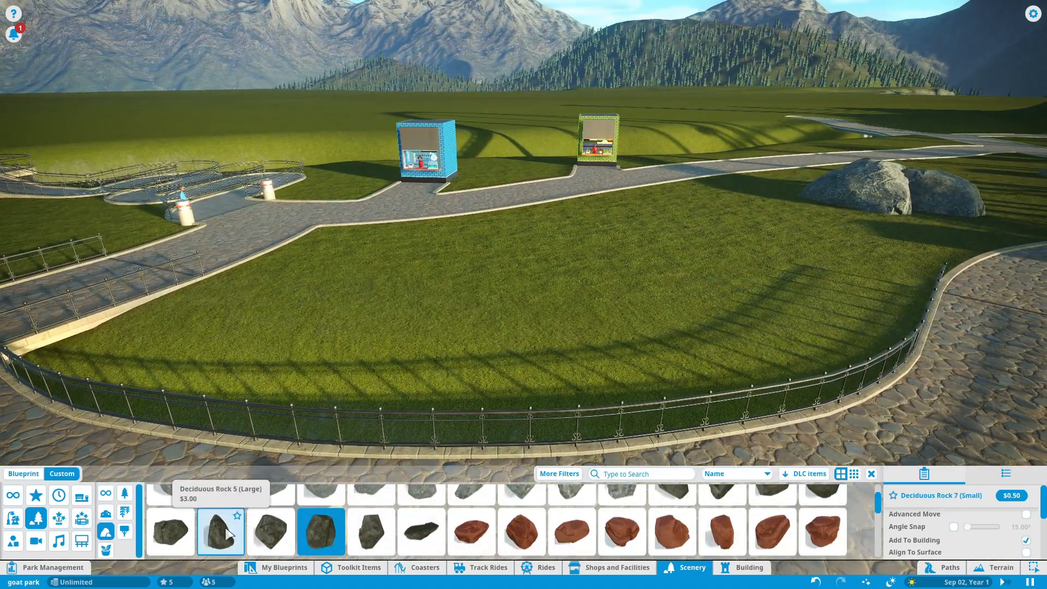
left_click(221, 532)
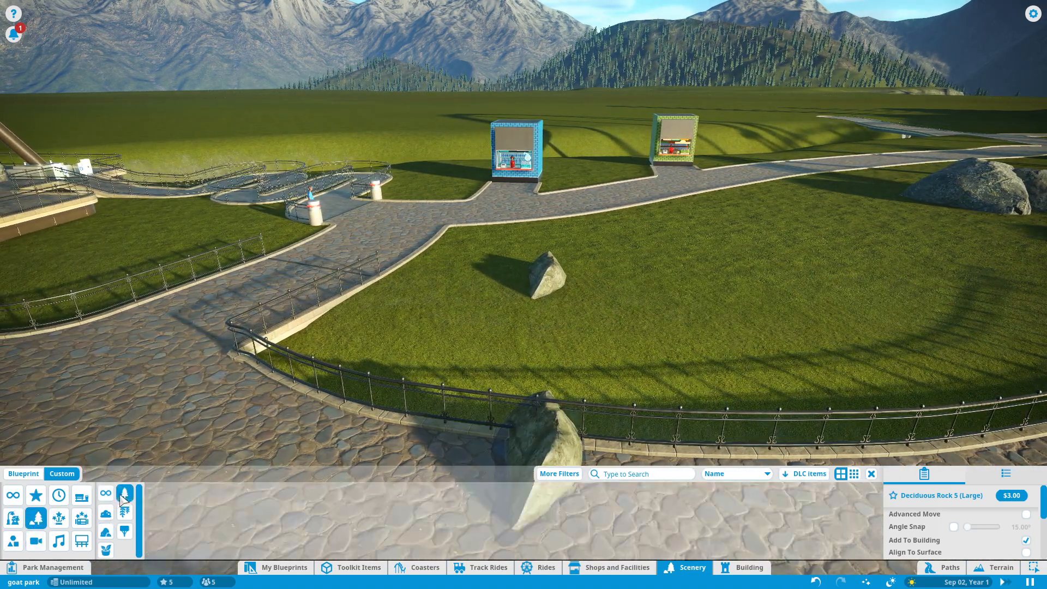
- Plant Birch Tree 2 and Forest Bush 1 around the boulders
left_click(124, 495)
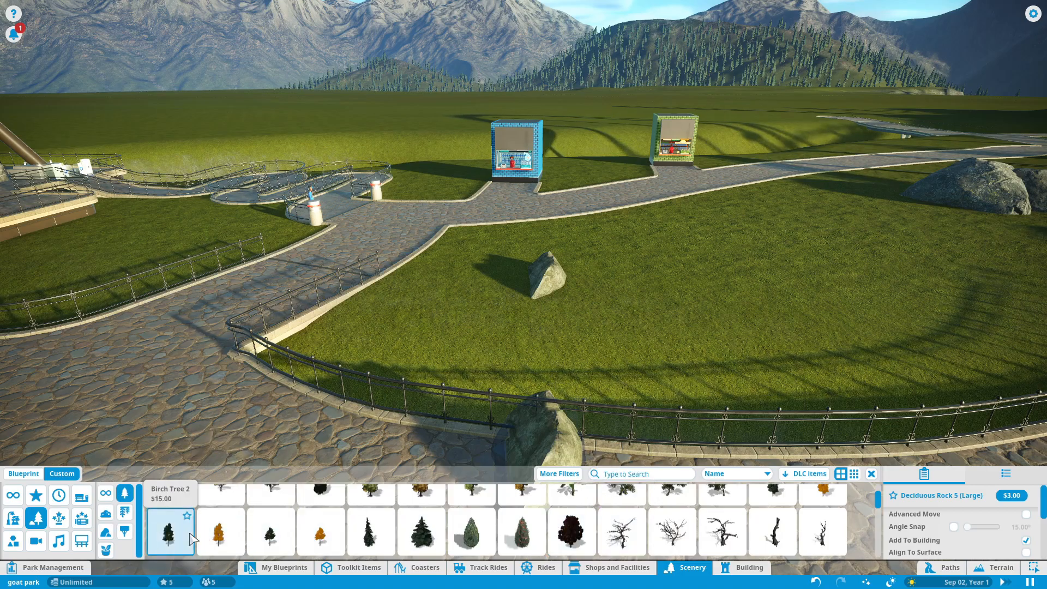
left_click(169, 533)
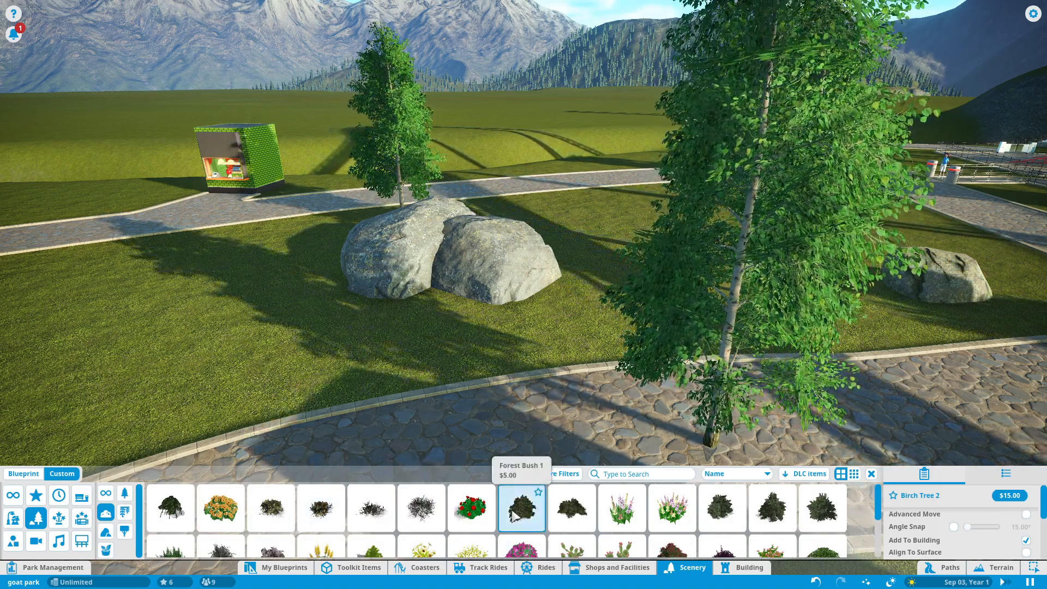
left_click(521, 508)
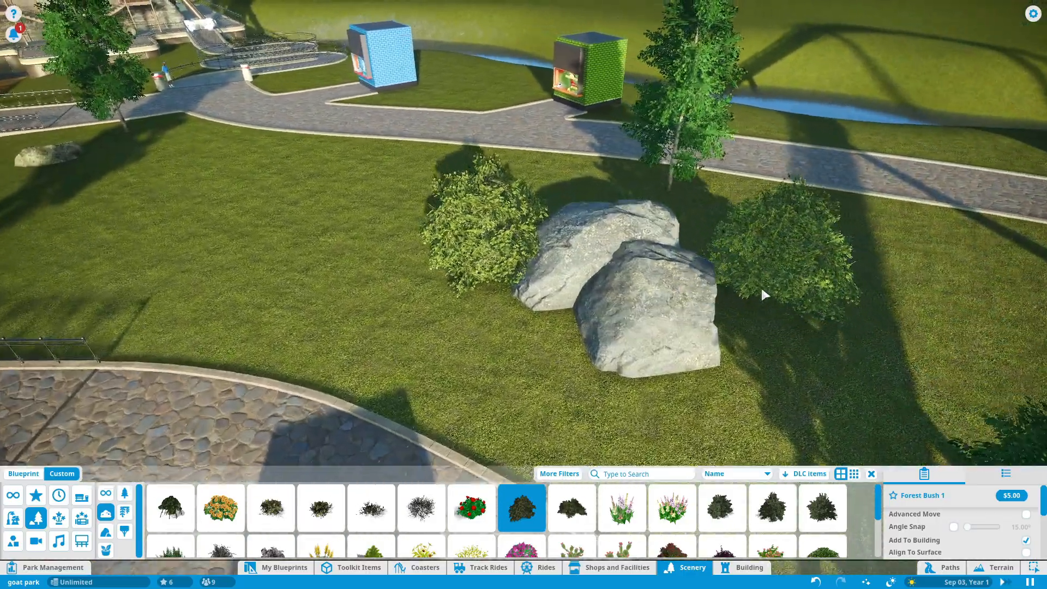
scroll("up", 3)
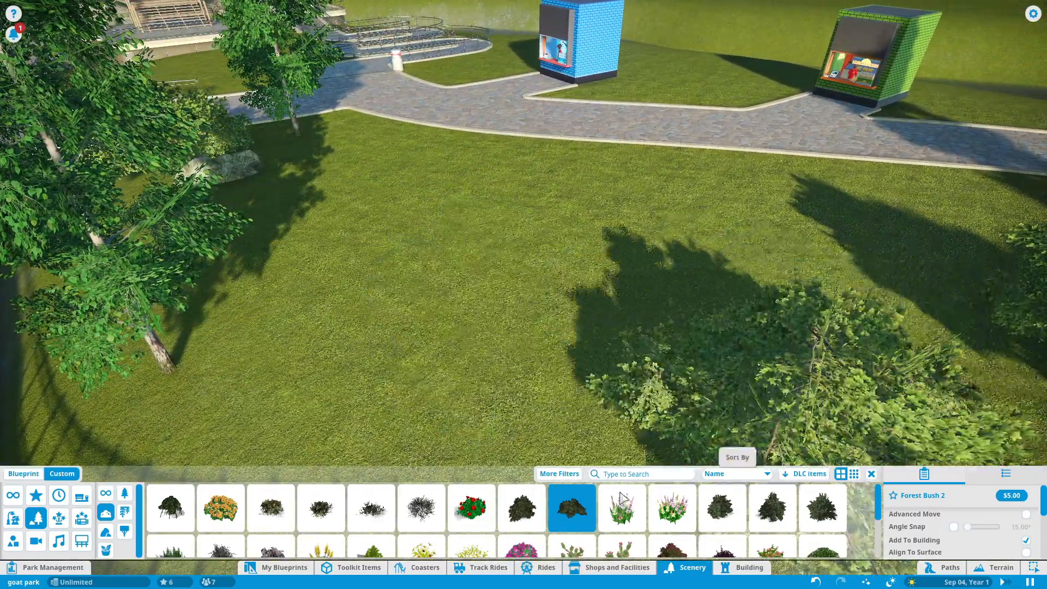
- Plant Green Bush 1 (Large) and other bushes, including a red leafy bush
left_click(721, 508)
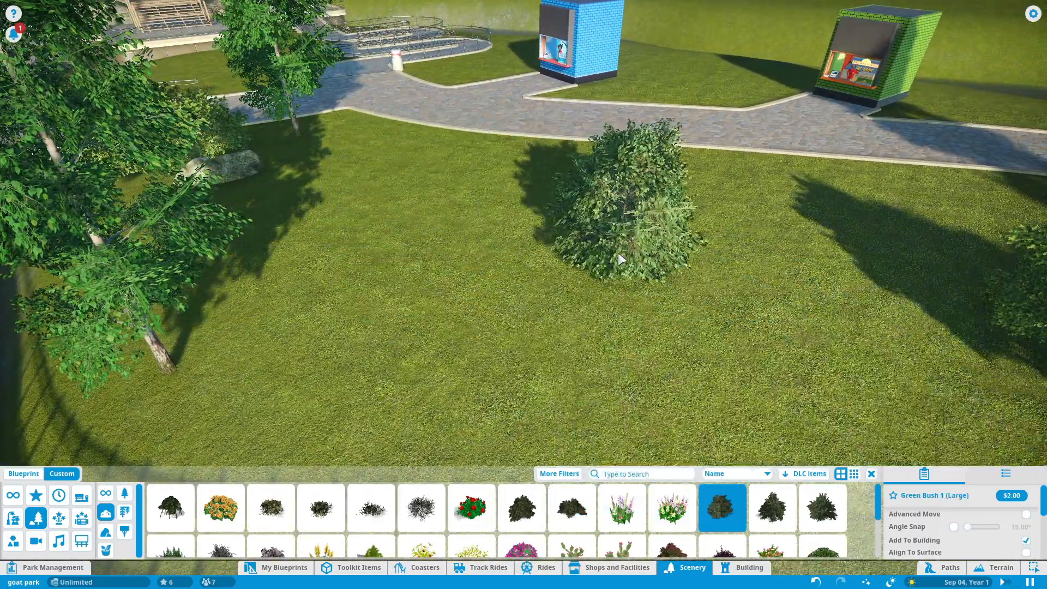
left_click(772, 508)
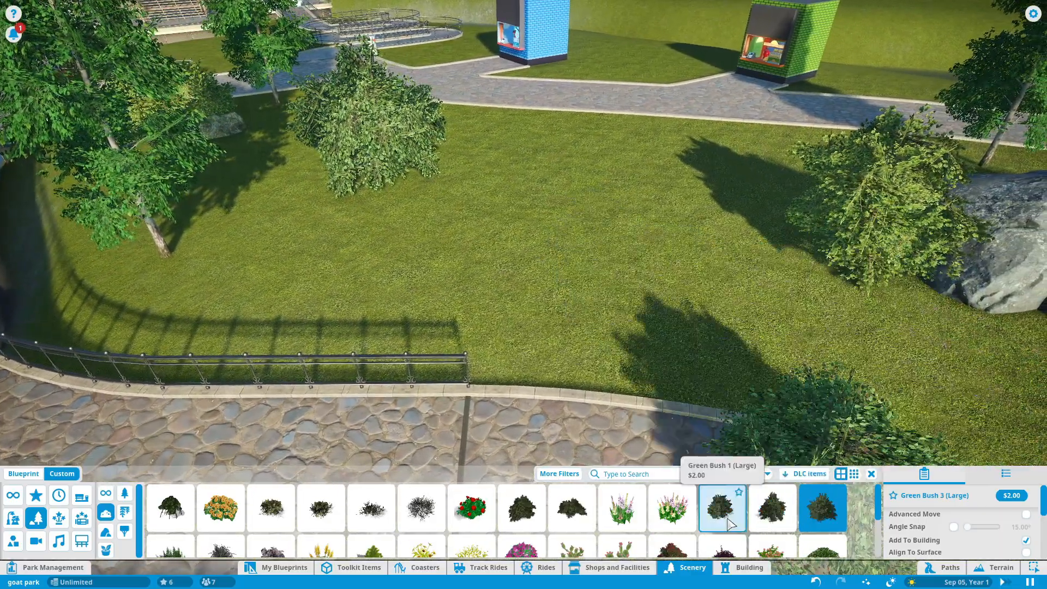
left_click(571, 508)
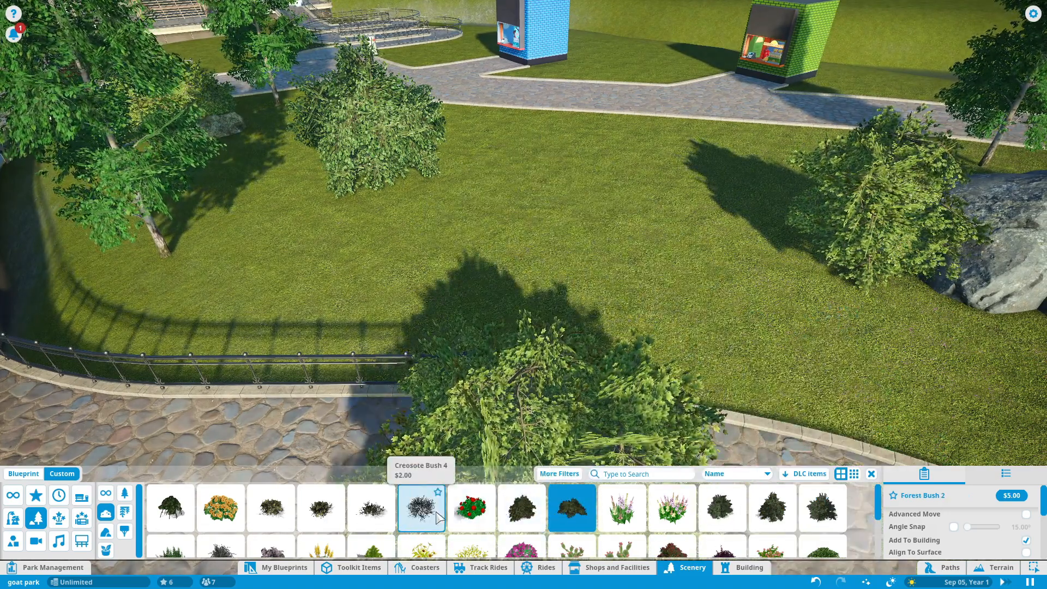
mouse_move(219, 507)
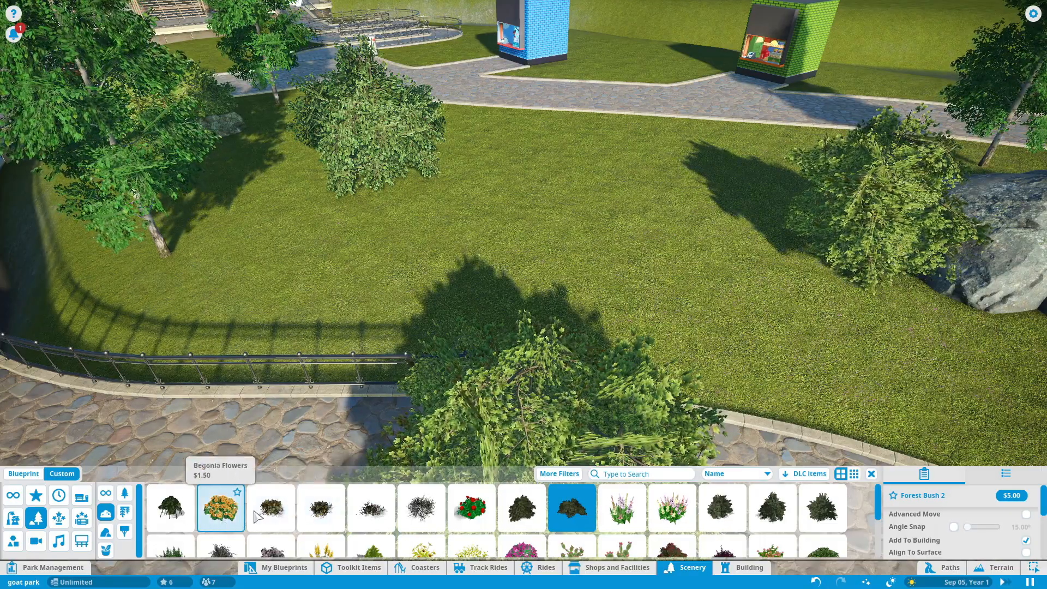
left_click(169, 508)
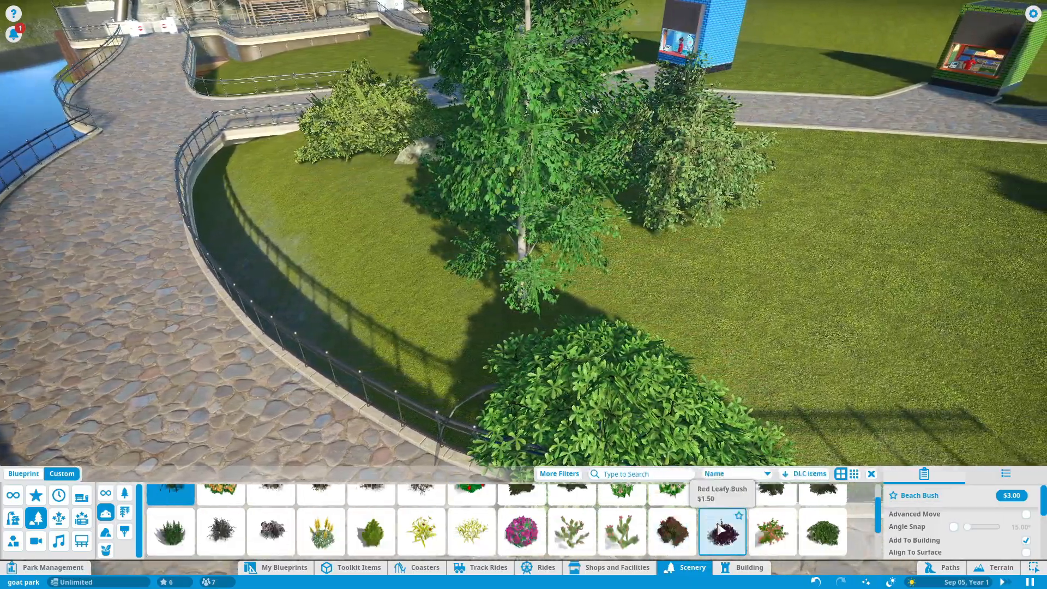
left_click(722, 532)
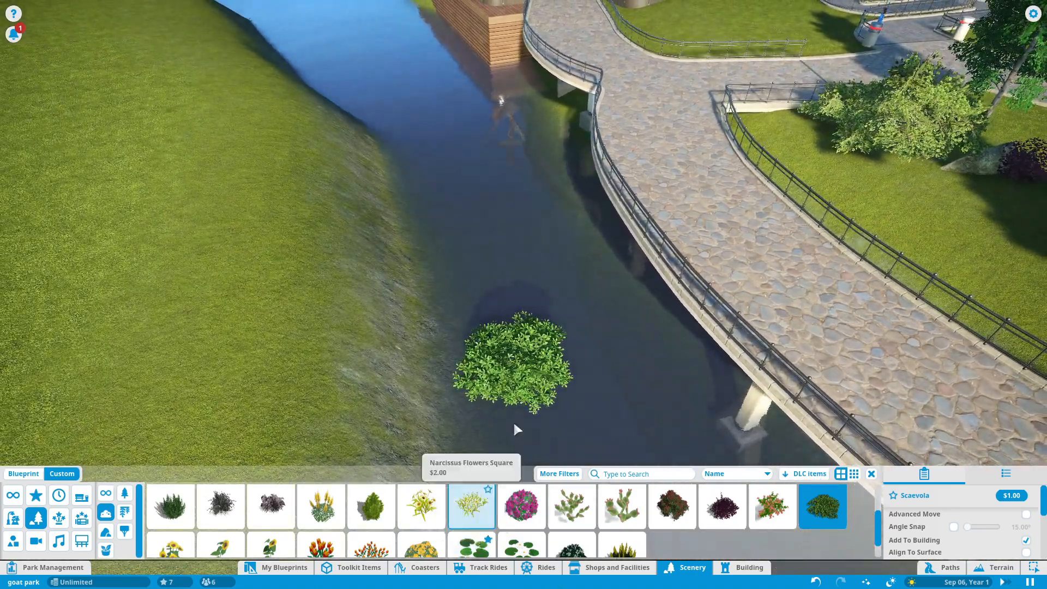
- Place Water Lily Leaves 2 and 1 on the river beside the curved path
left_click(471, 545)
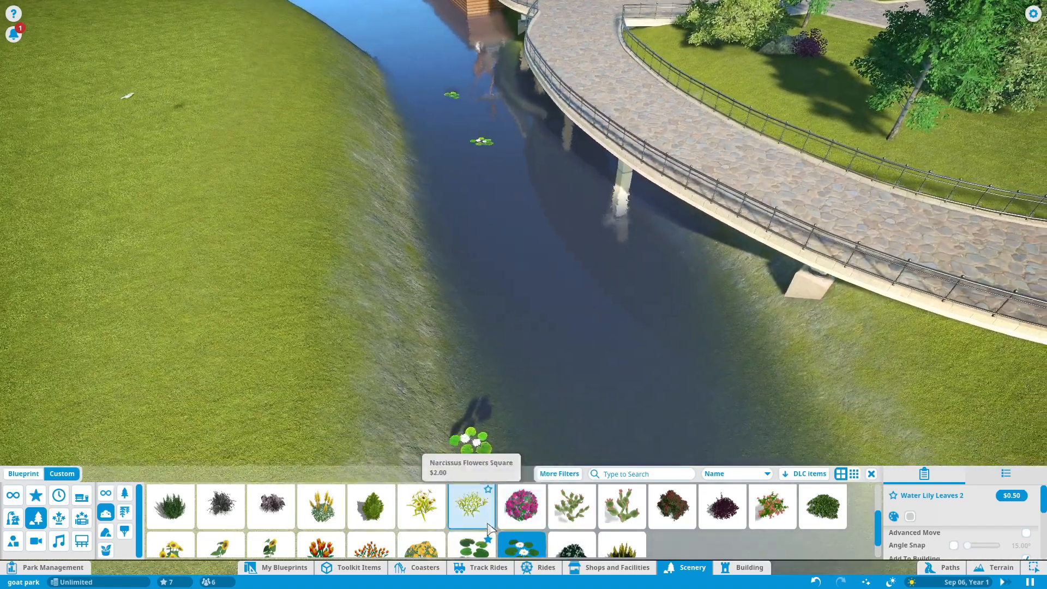
left_click(471, 541)
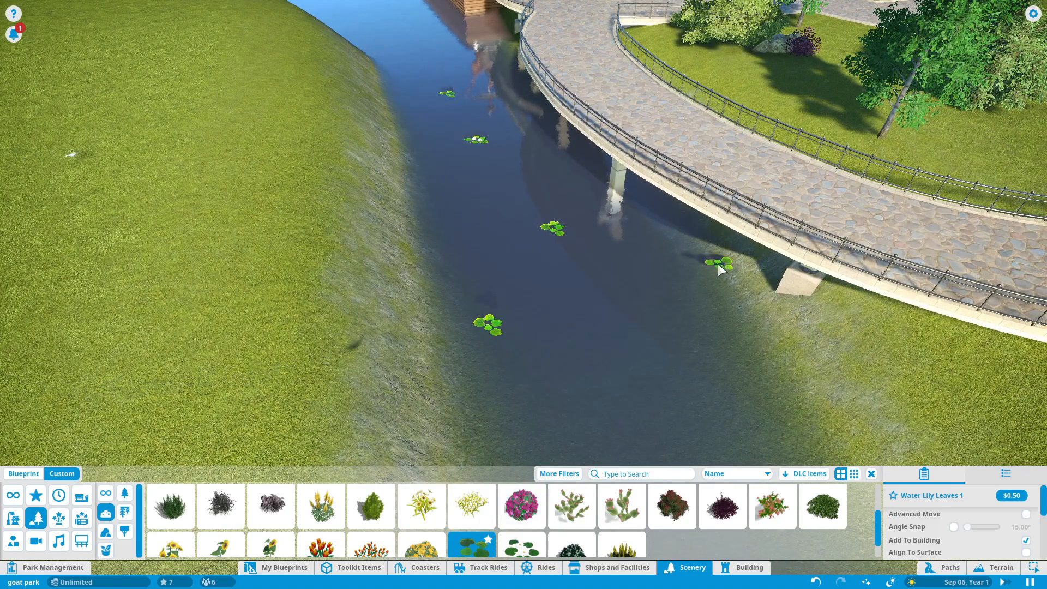
left_click(520, 541)
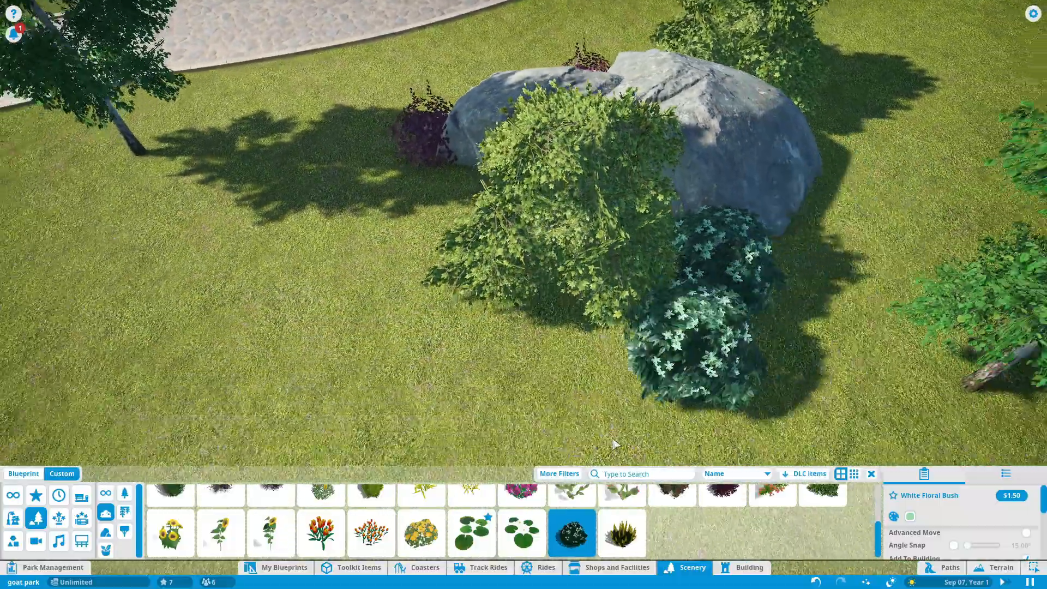
- Plant a White Floral Bush by the rock and Viola Flowers beside the queue path
left_click(421, 533)
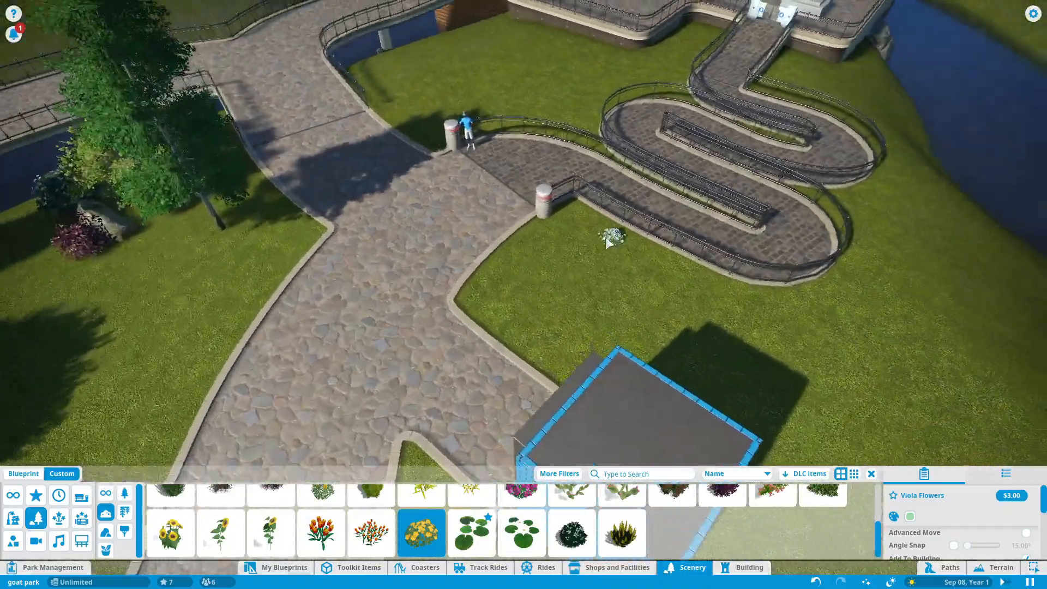
left_click(571, 533)
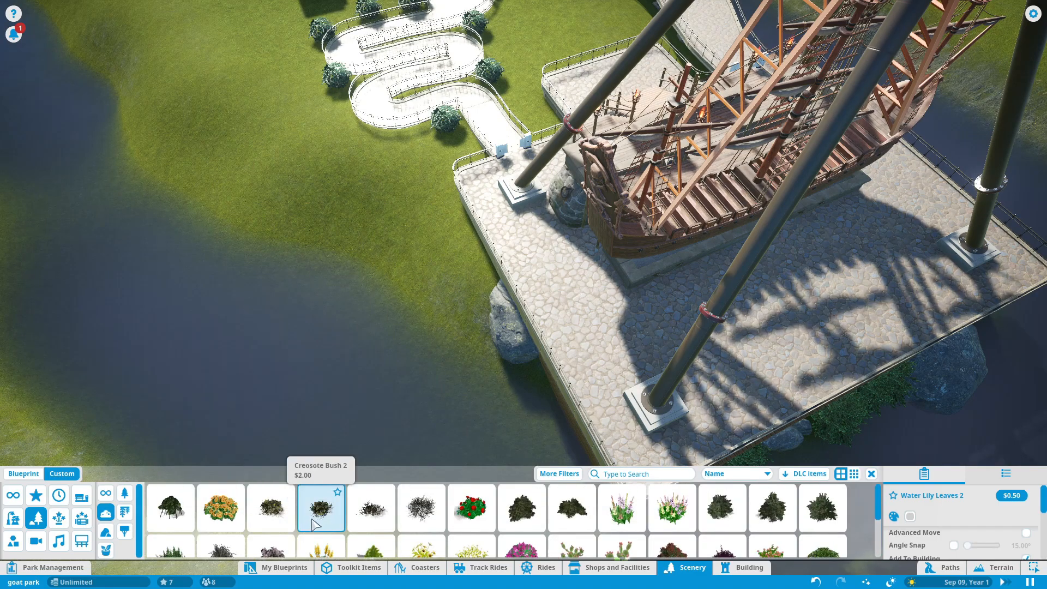
- Select the Barrel Planter, search 'cat' and choose the Red Floral Bush
scroll("down", 3)
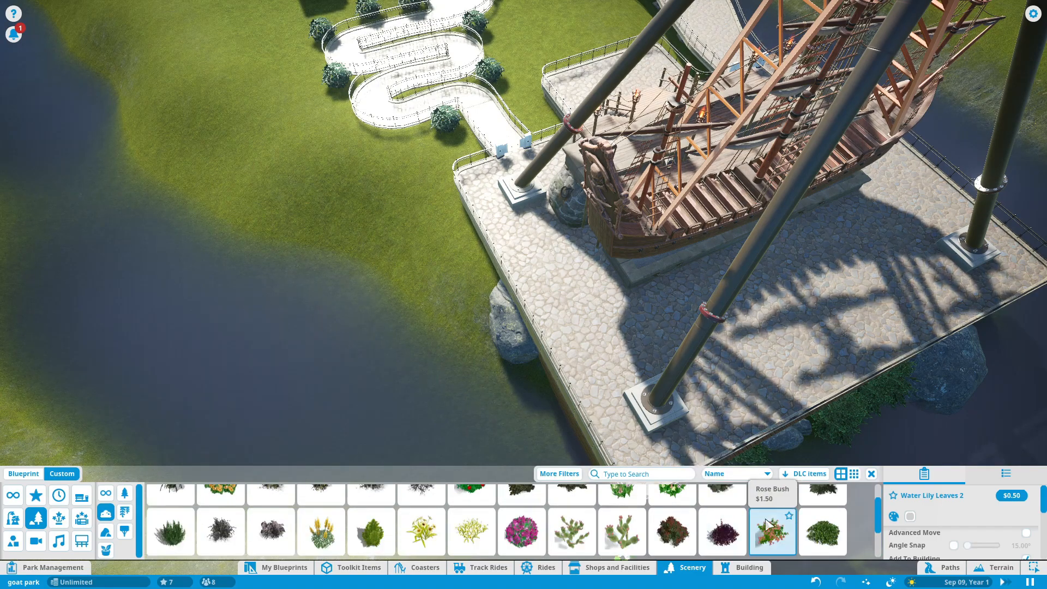
scroll("down", 3)
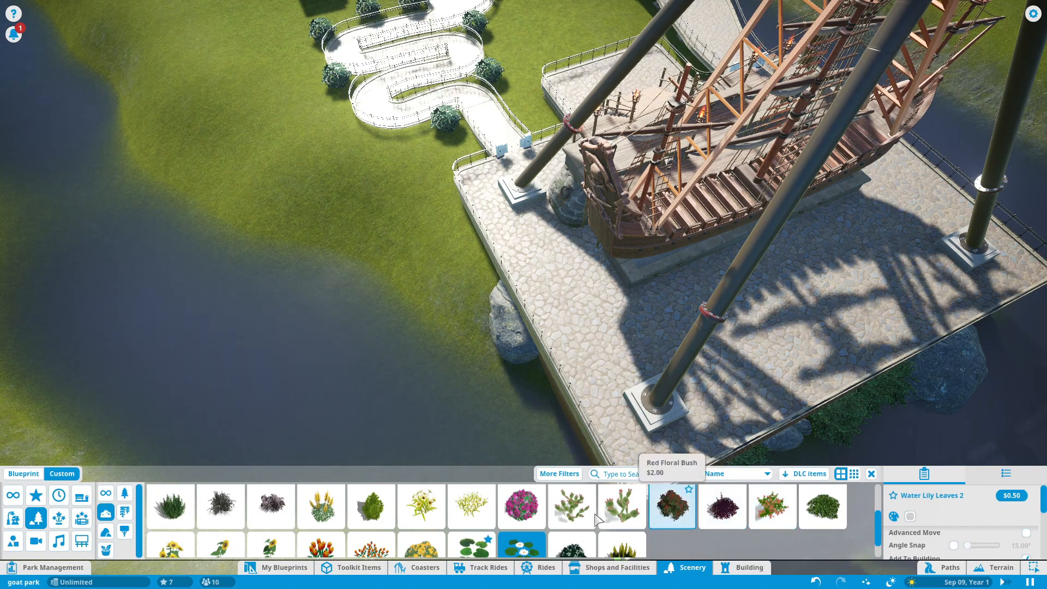
mouse_move(471, 505)
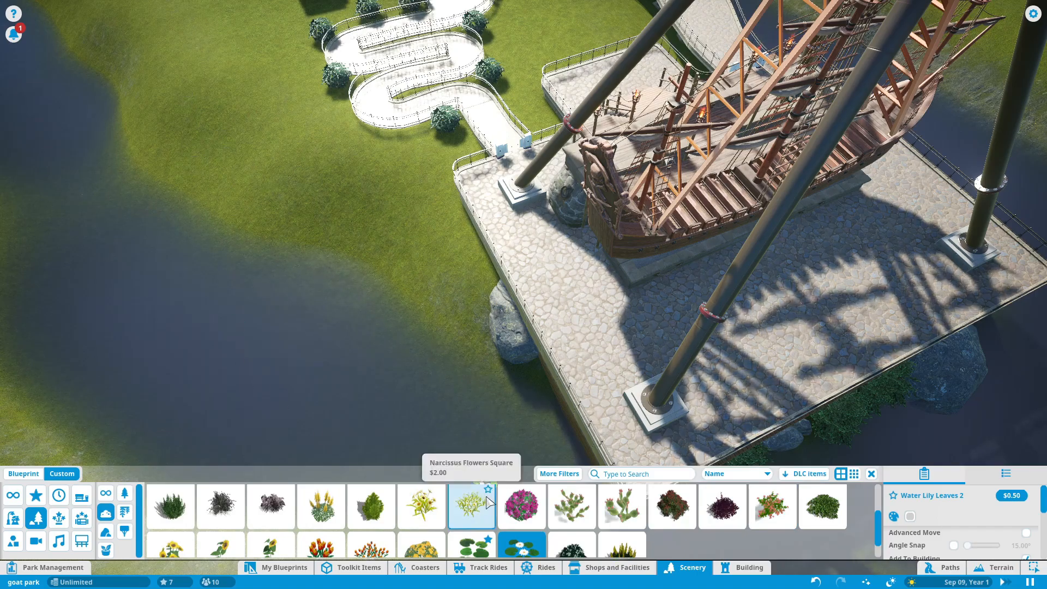
mouse_move(421, 521)
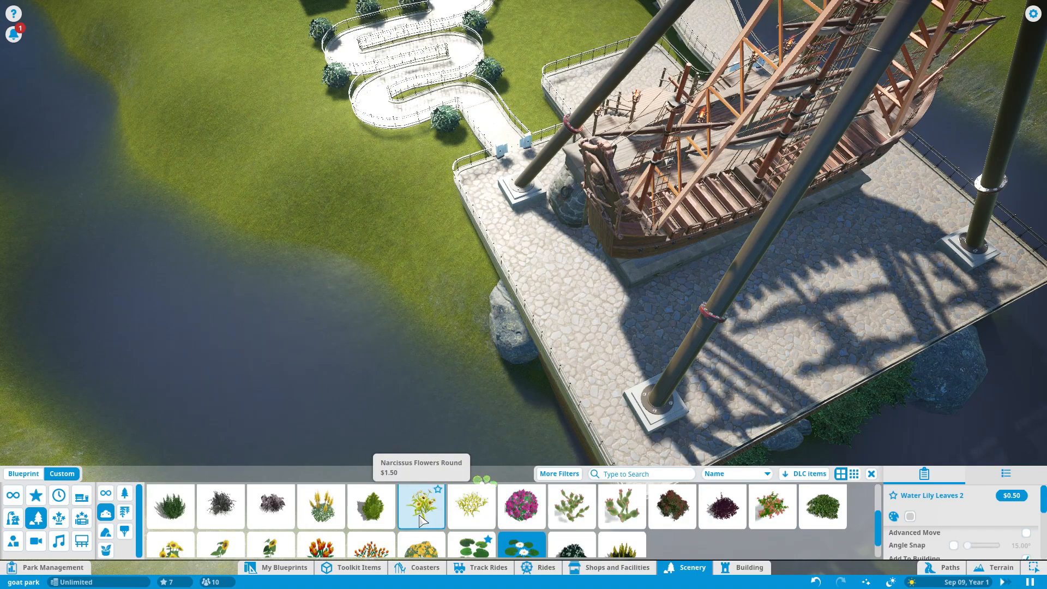
left_click(104, 541)
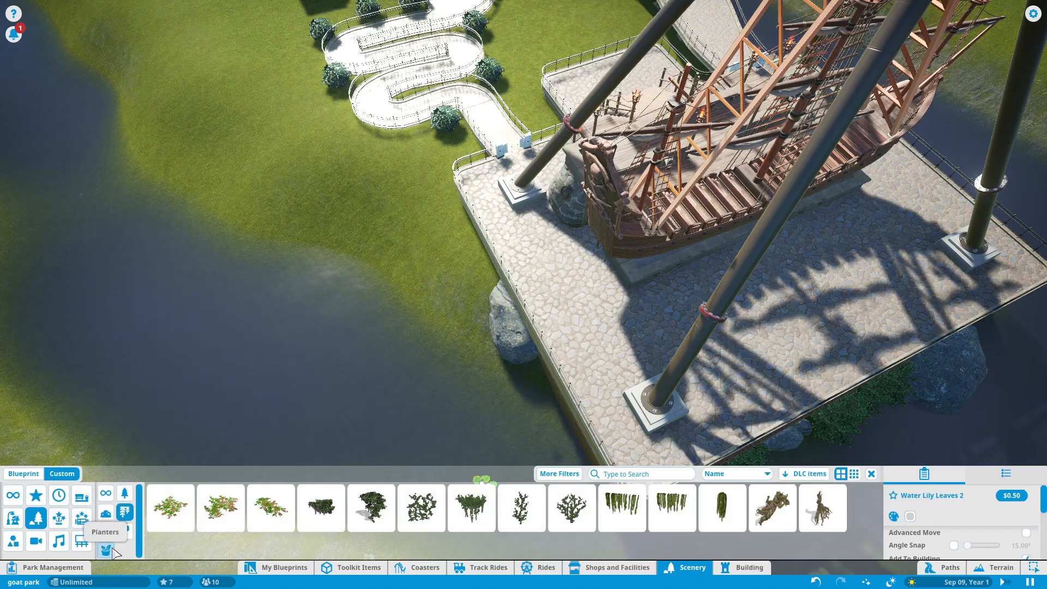
left_click(105, 551)
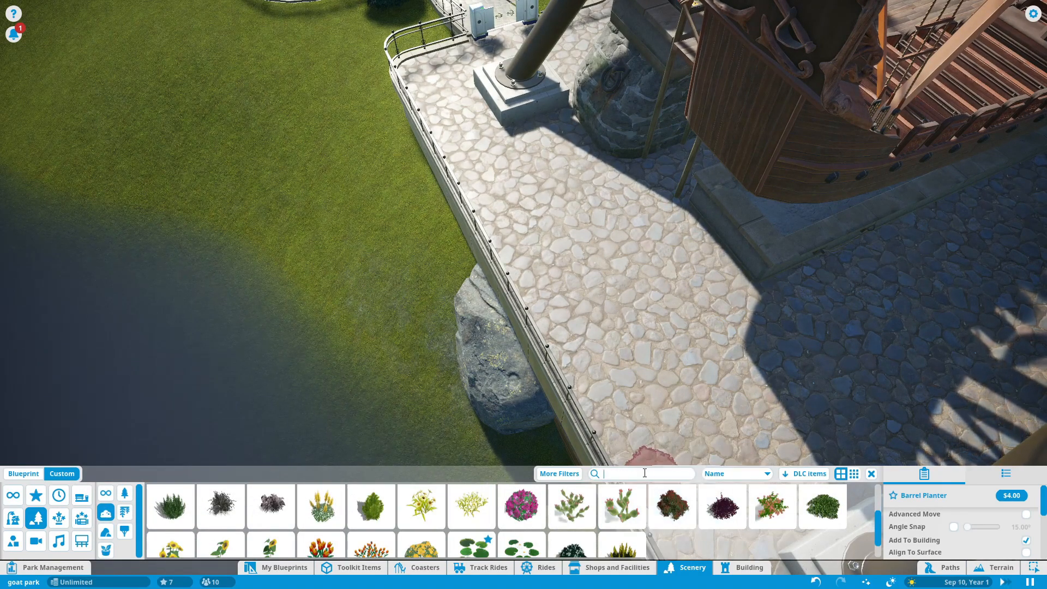
type("cat")
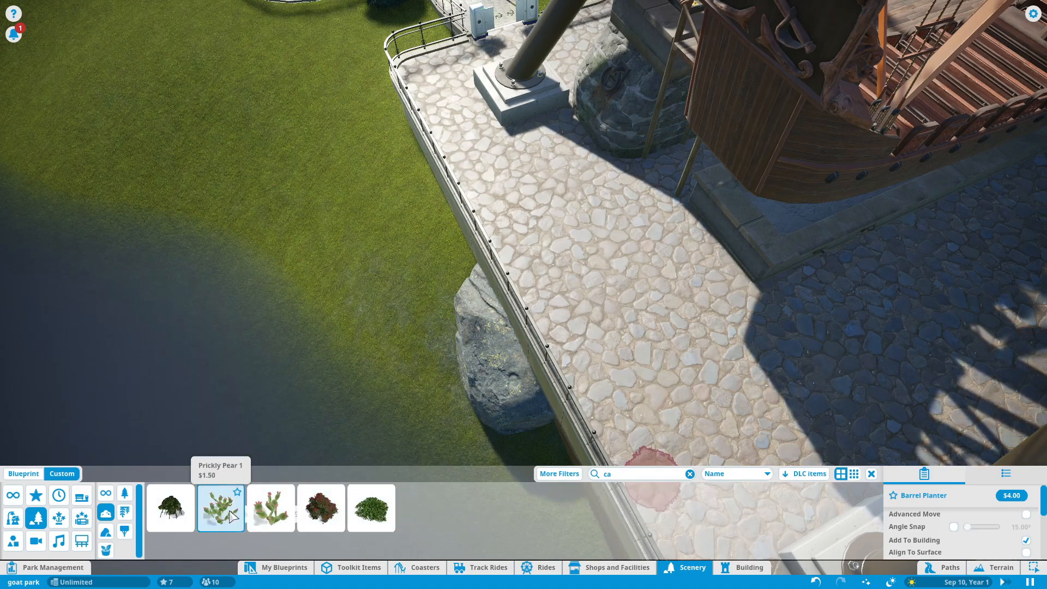
mouse_move(321, 508)
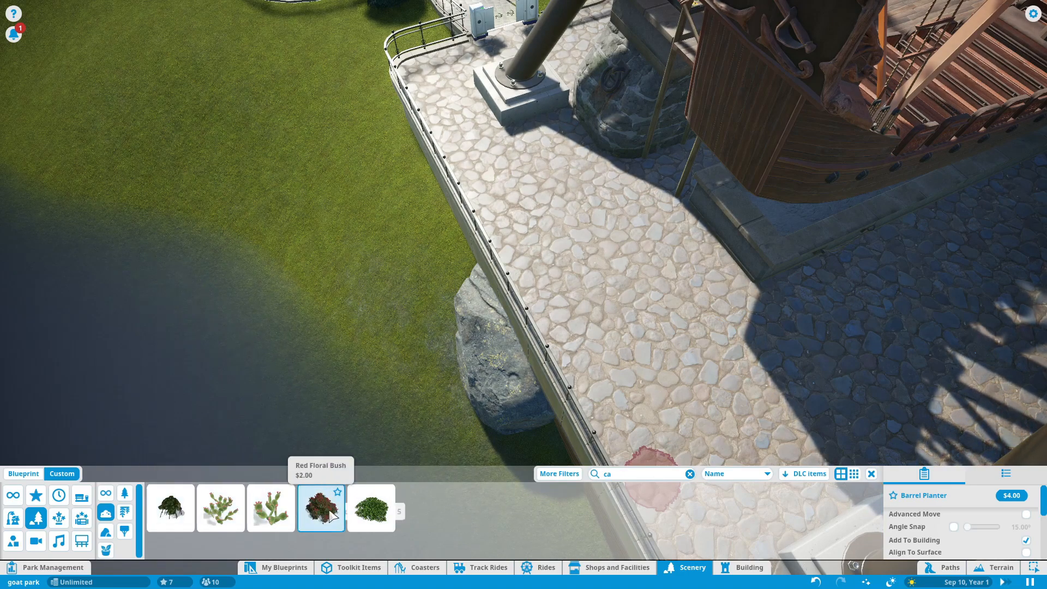
left_click(371, 508)
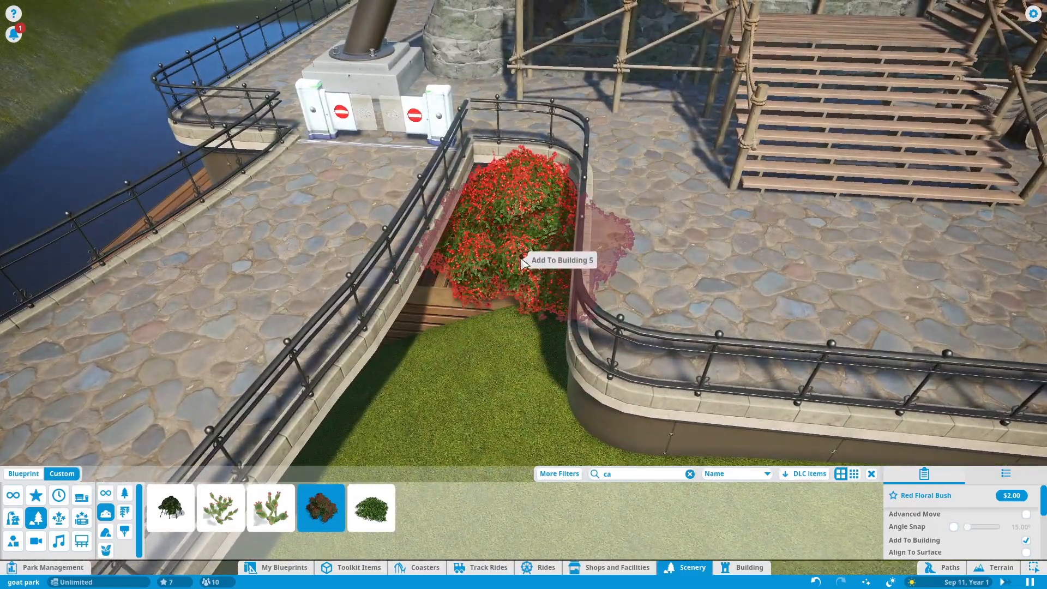
- Plant red floral bushes in the planter and by the railing, plus prickly pears on the lawn
left_click(524, 267)
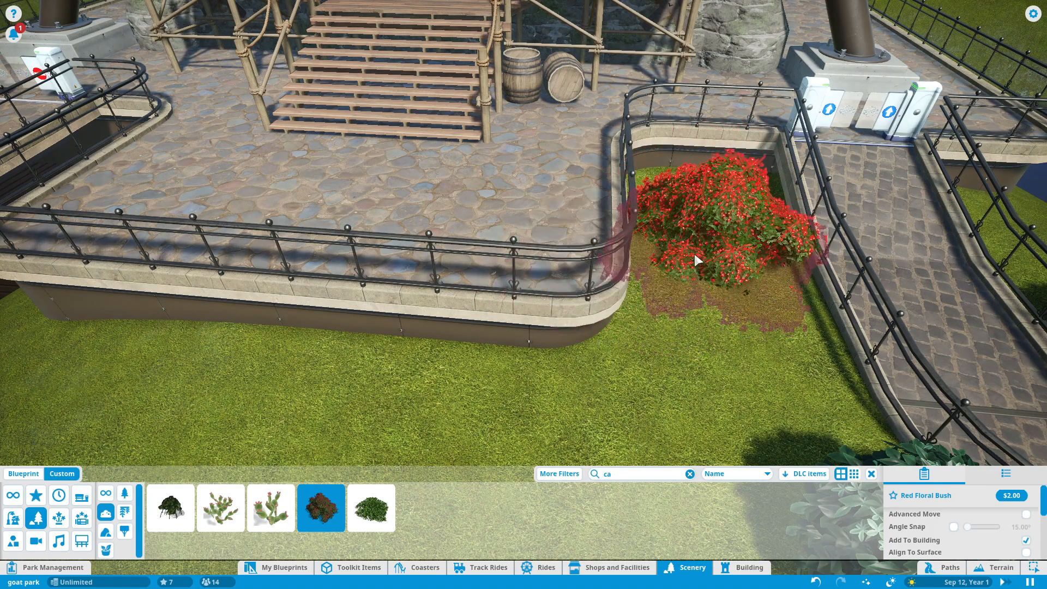
left_click(371, 507)
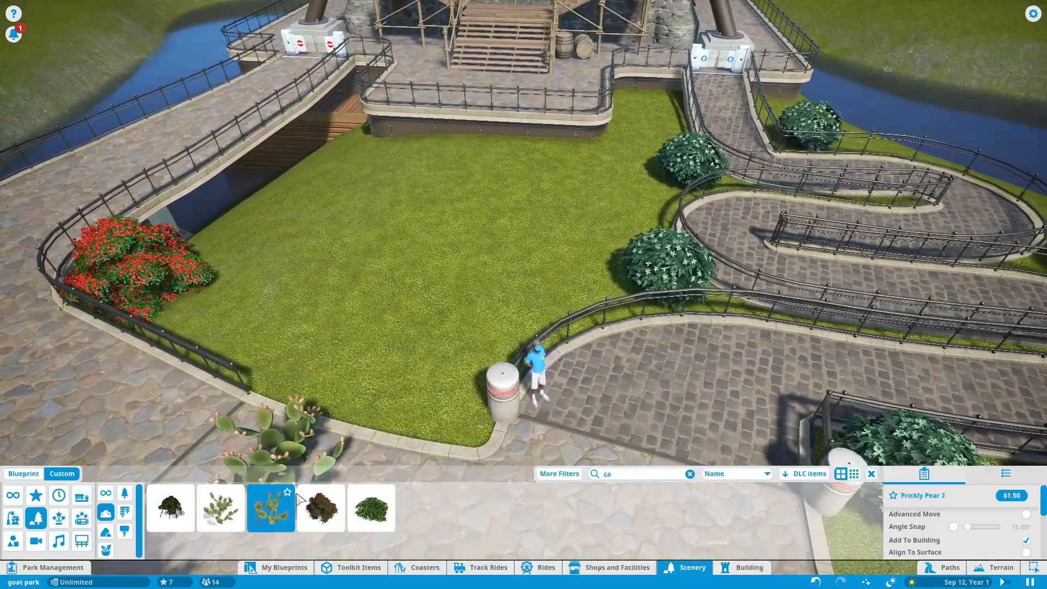
left_click(321, 508)
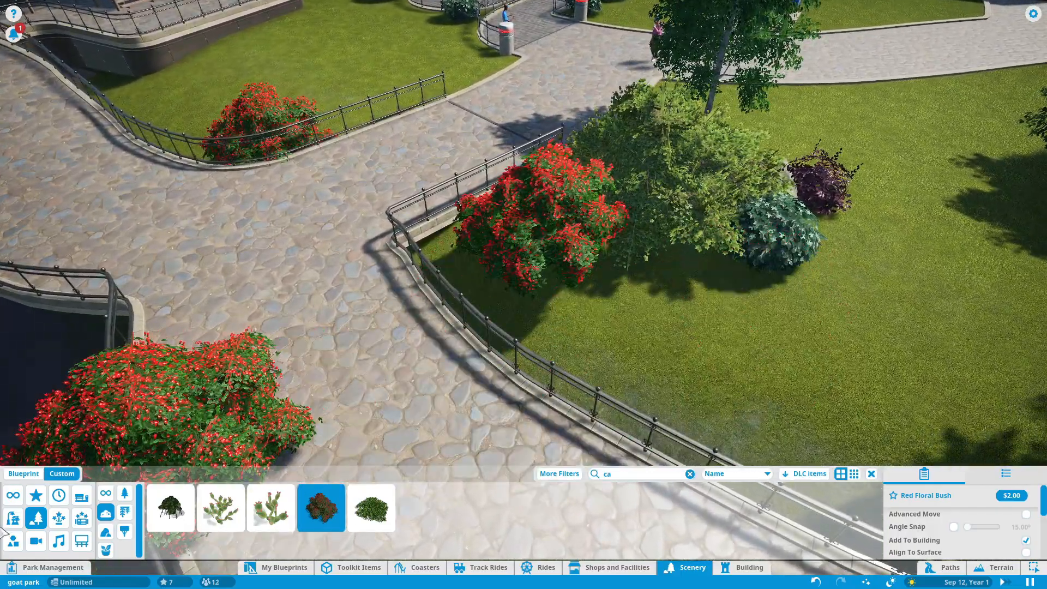
left_click(541, 227)
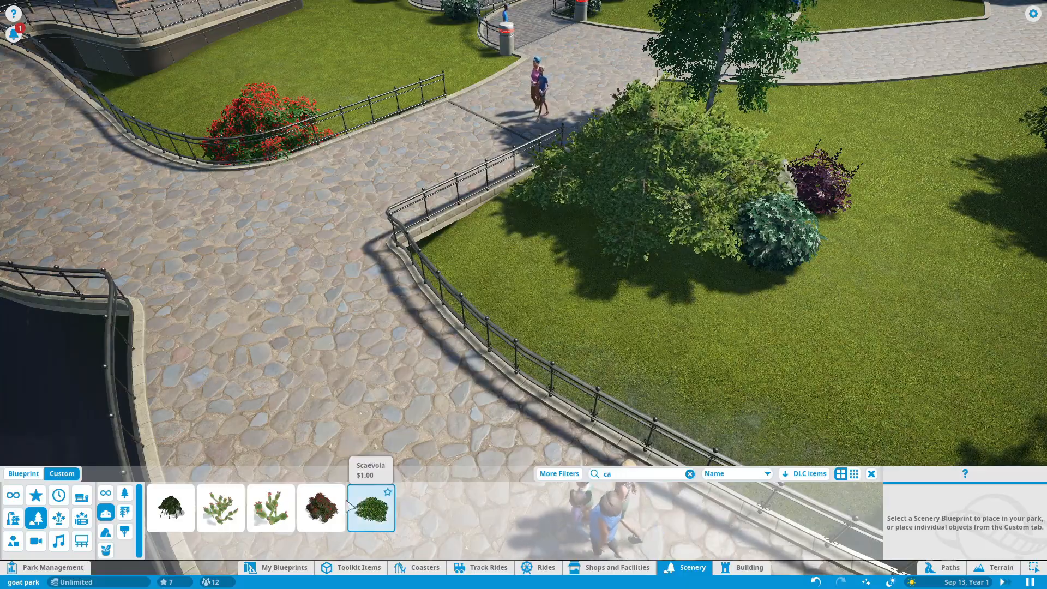
left_click(321, 507)
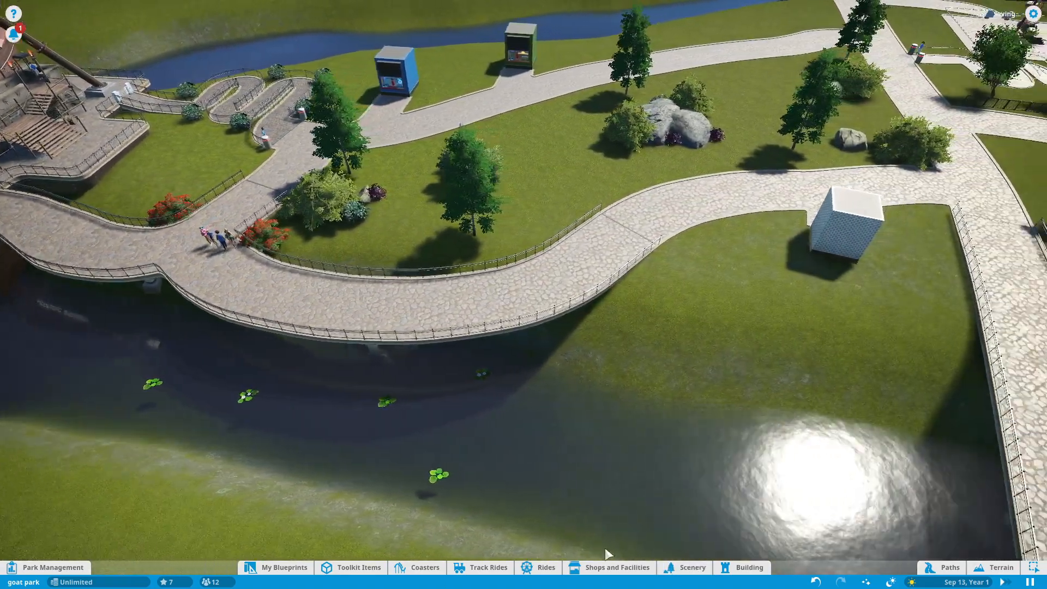
- Place the Standard Restroom Block blueprint beside the path near the river bridge
left_click(617, 567)
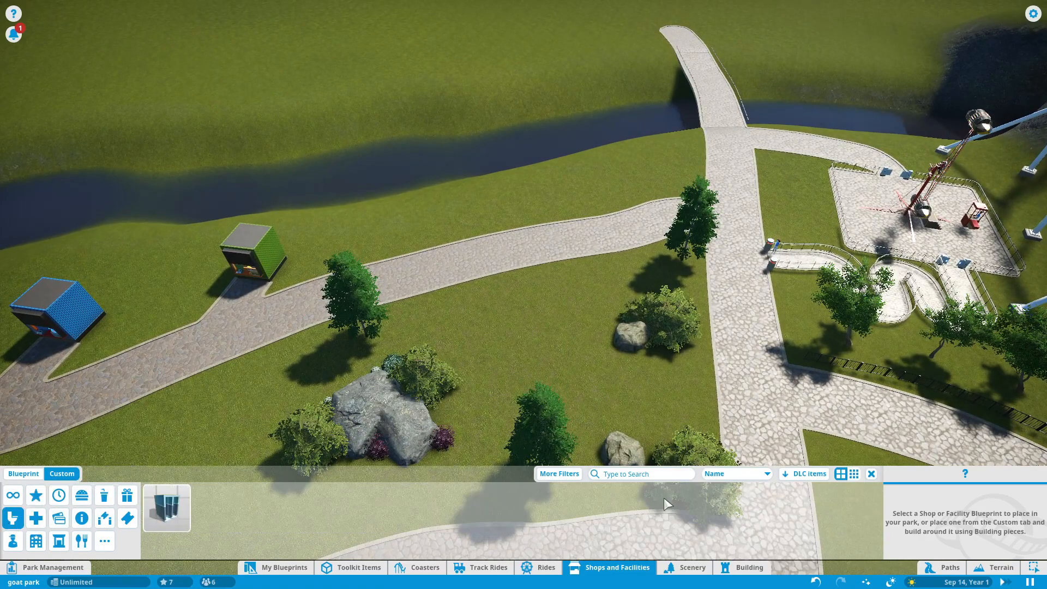
left_click(167, 506)
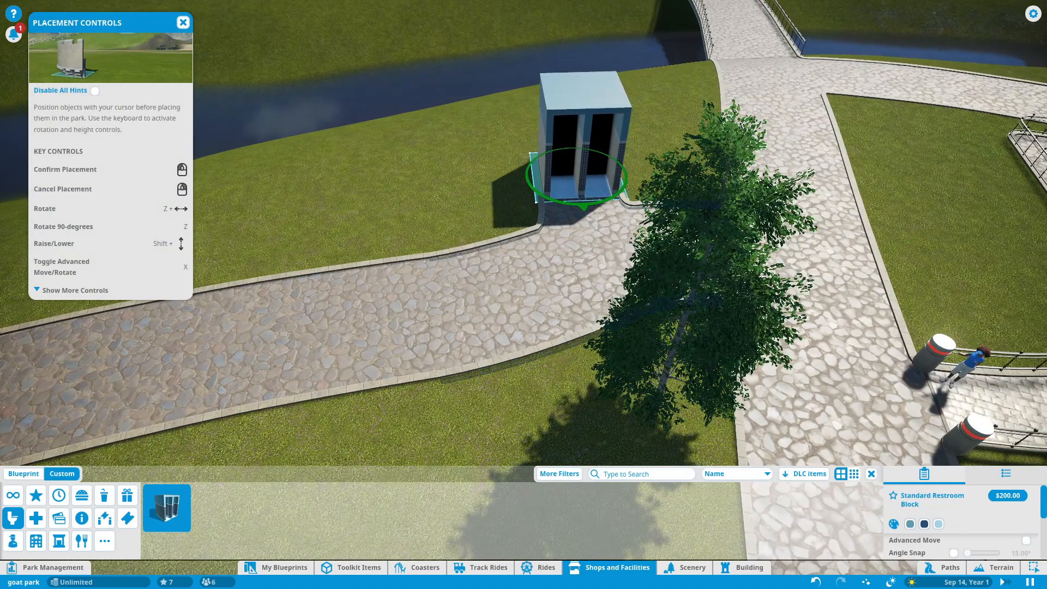
mouse_move(622, 134)
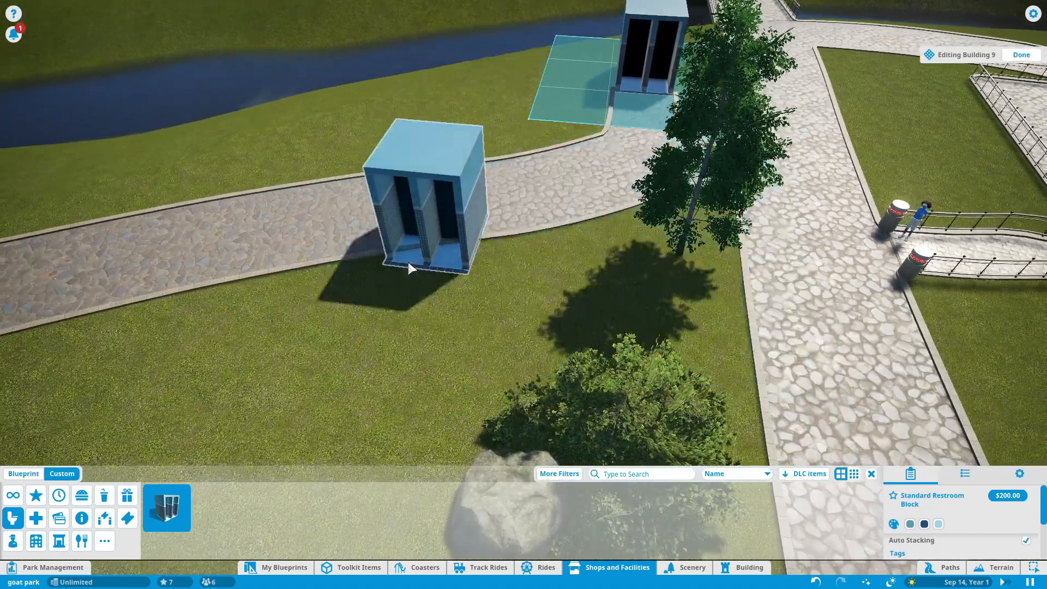
left_click(1021, 54)
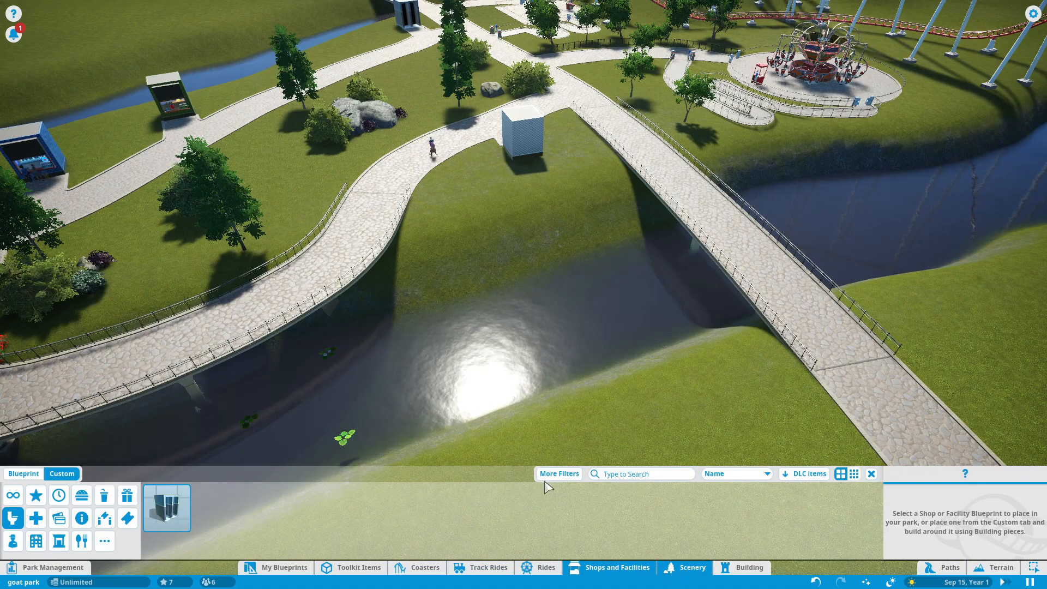
- Leave Shops and Facilities for the Scenery Path Extras > Benches catalogue
left_click(871, 474)
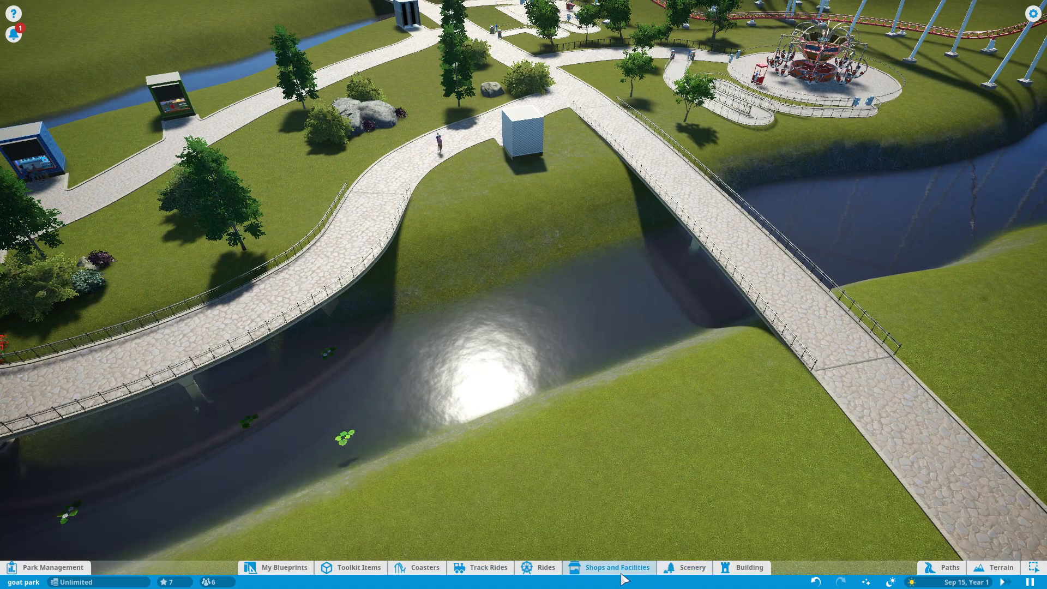
left_click(691, 567)
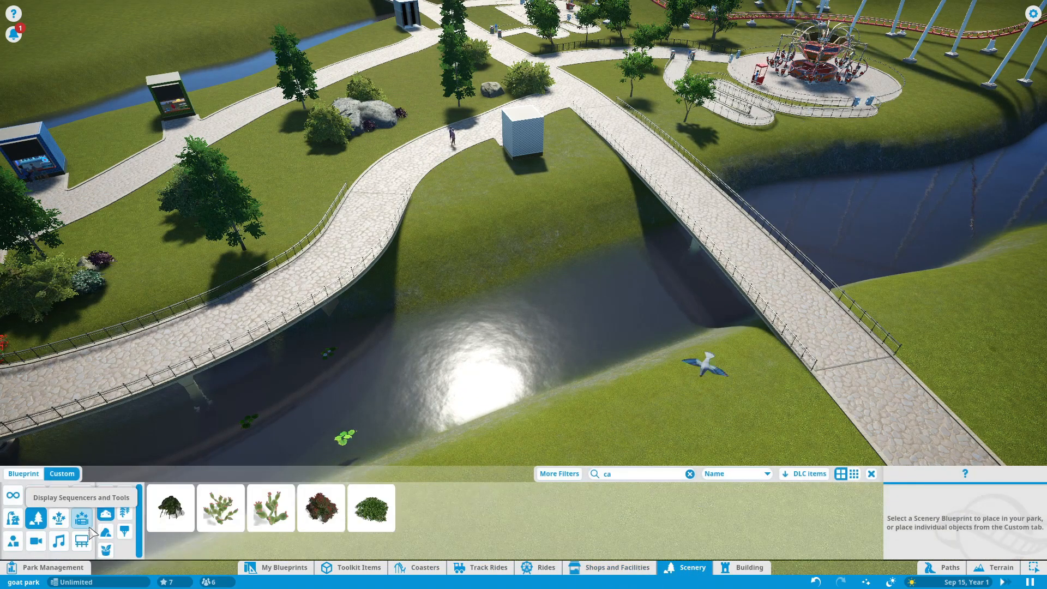
mouse_move(59, 518)
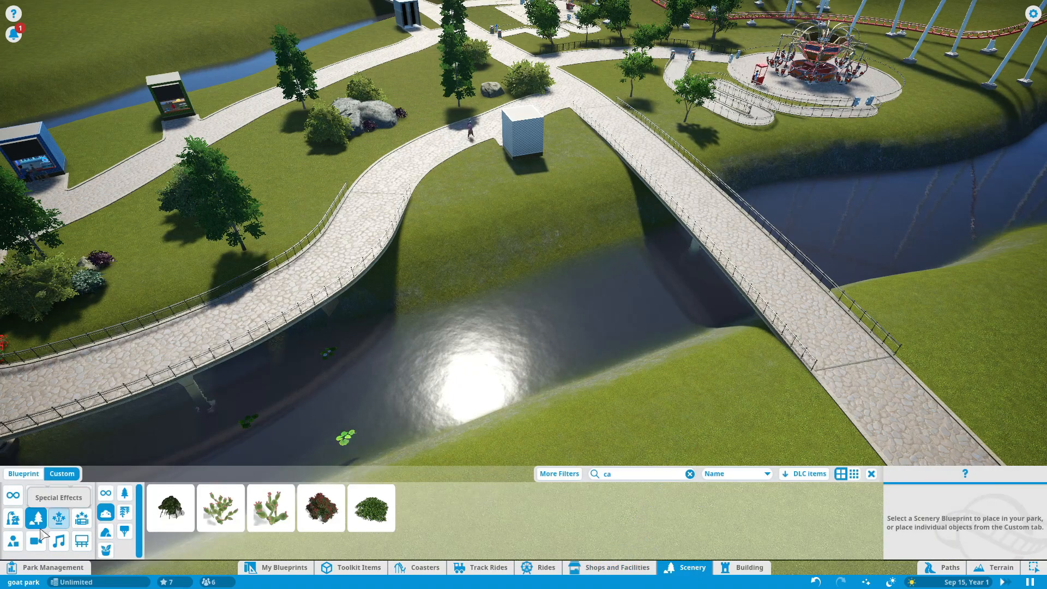
left_click(123, 494)
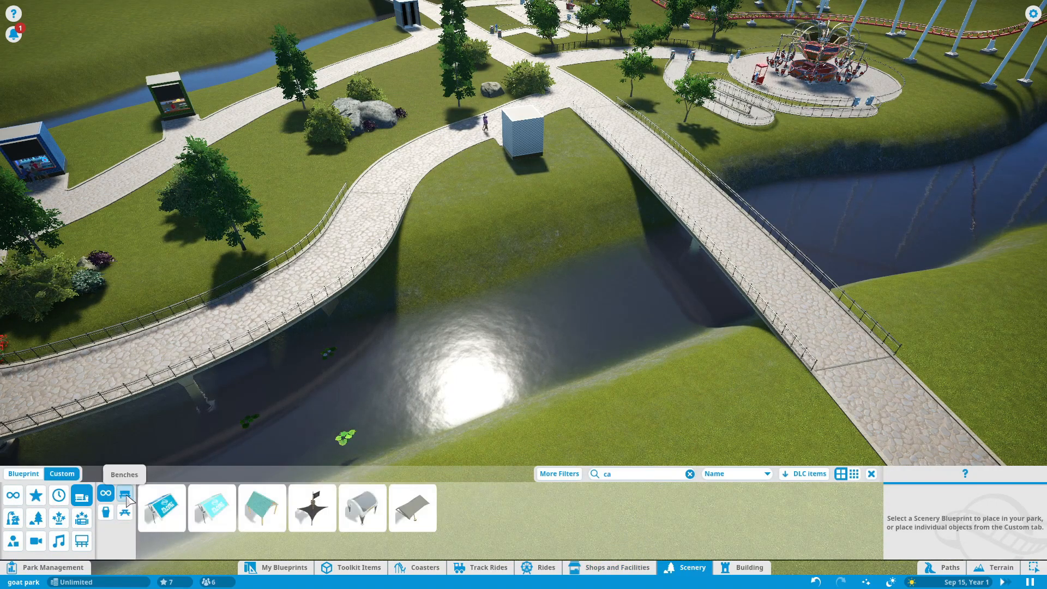
left_click(690, 474)
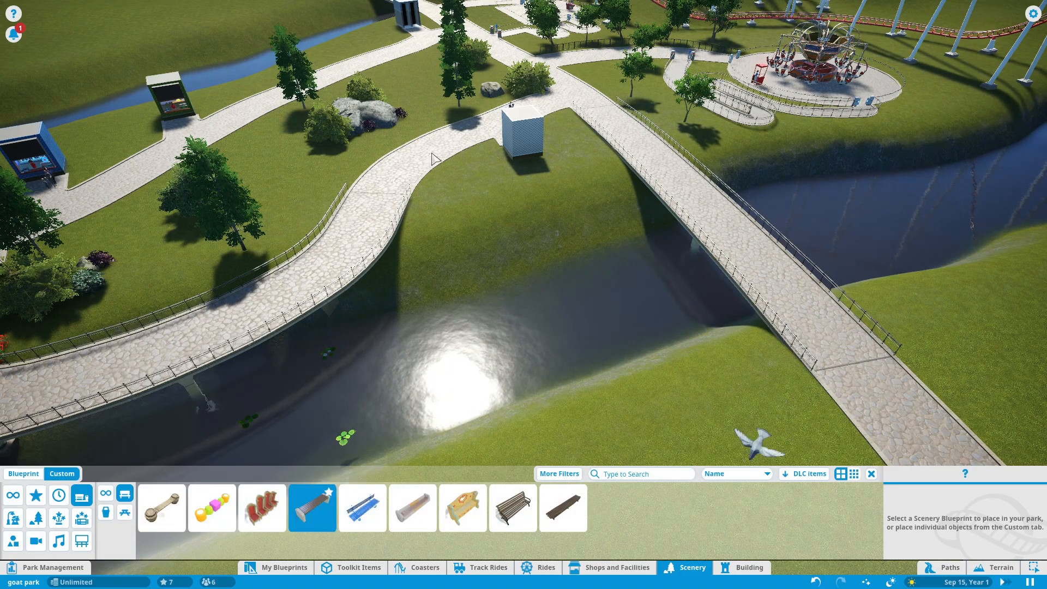
left_click(512, 508)
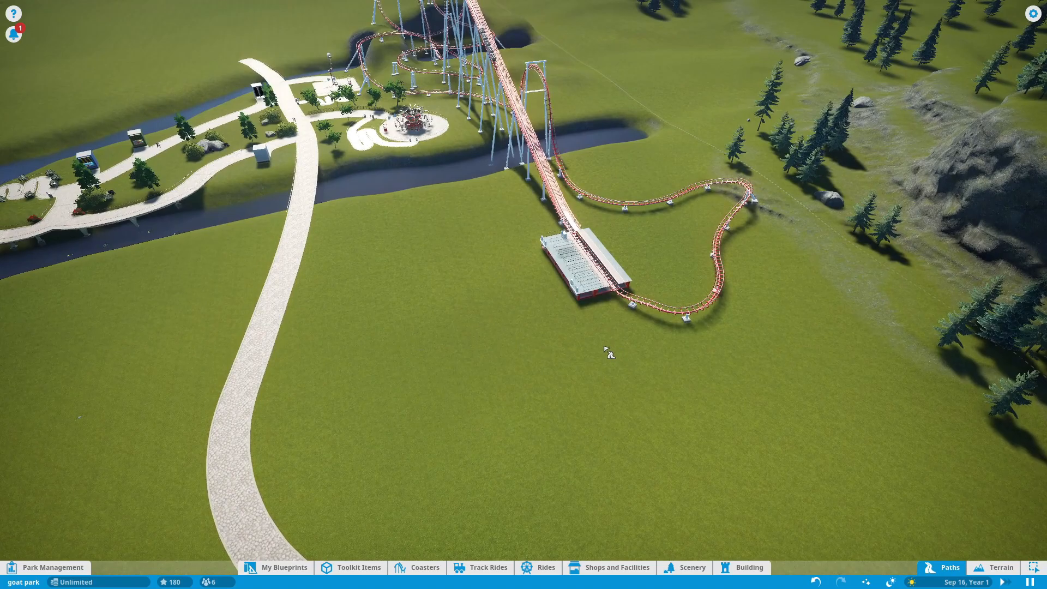
- Open Staff Building 1's info window on its Capacity and Perk settings
left_click(949, 567)
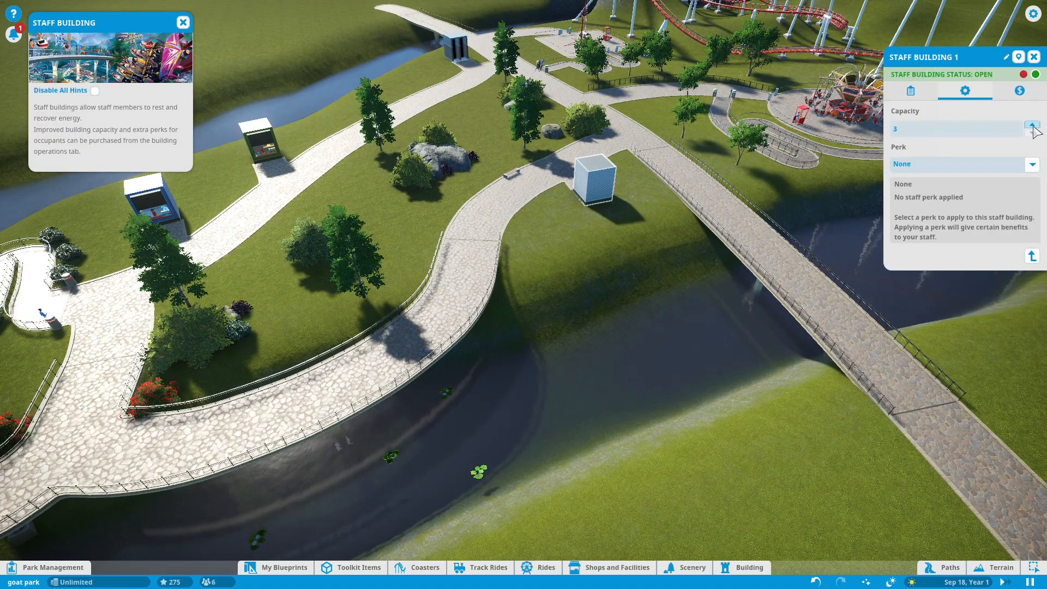
- Raise Staff Building 1's capacity to 10 for $700.00 and dismiss the hints
left_click(1032, 127)
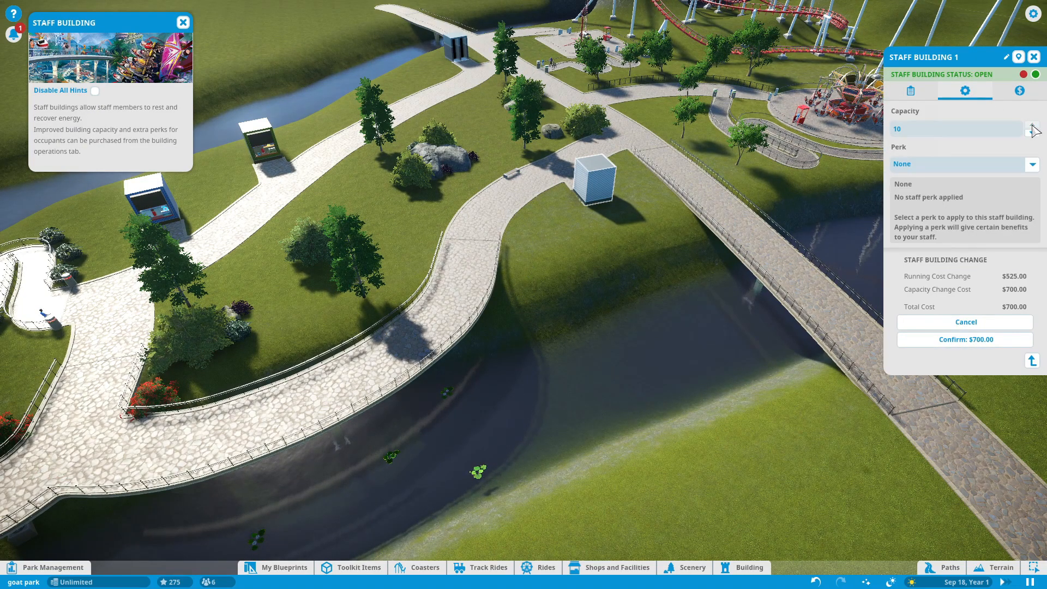
left_click(964, 322)
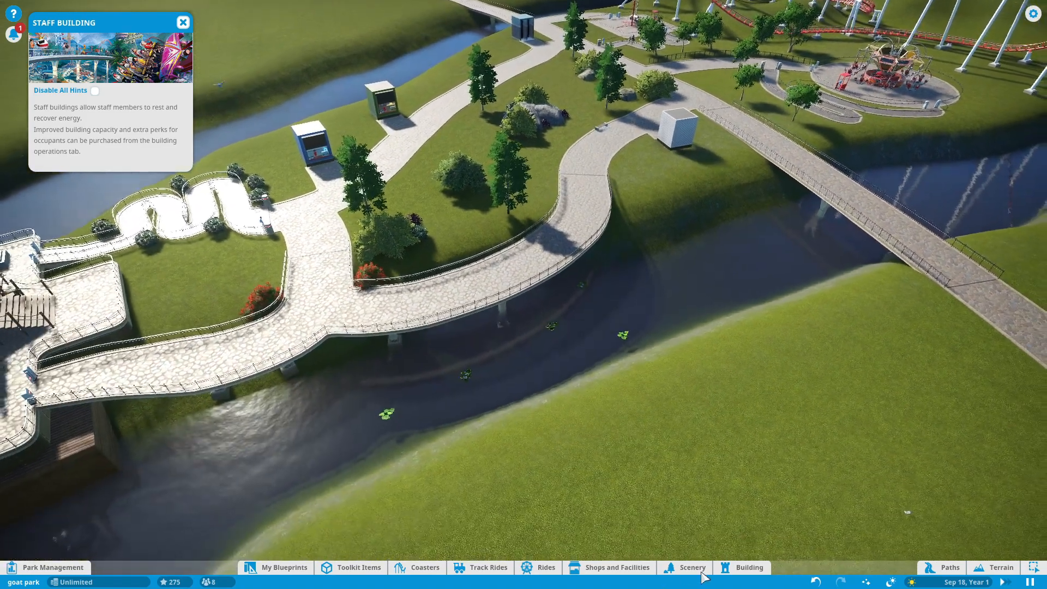
left_click(182, 22)
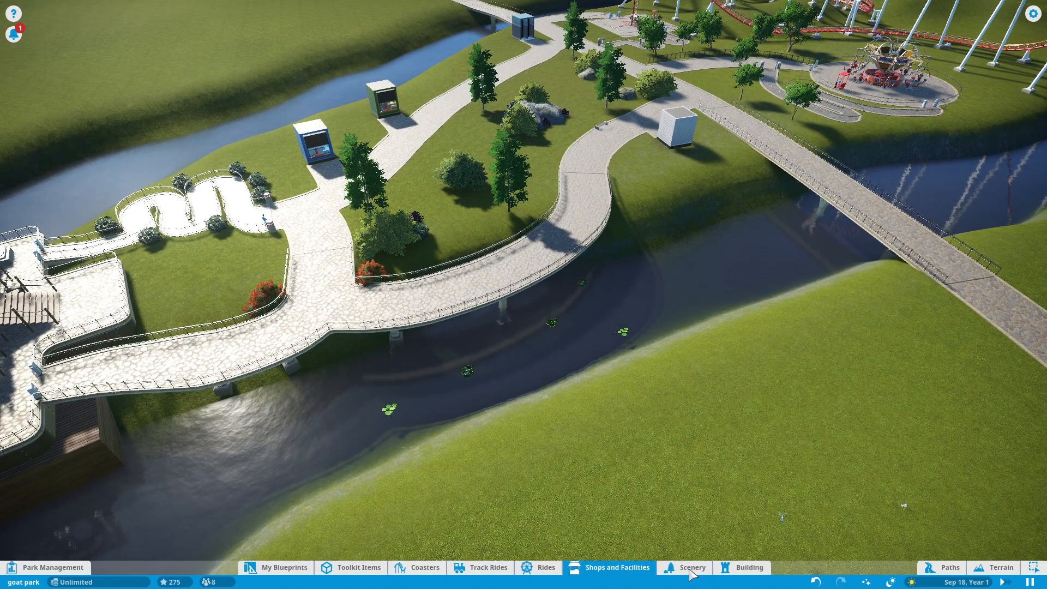
- Choose the Park Bench from Scenery and place benches along the path edges
left_click(690, 567)
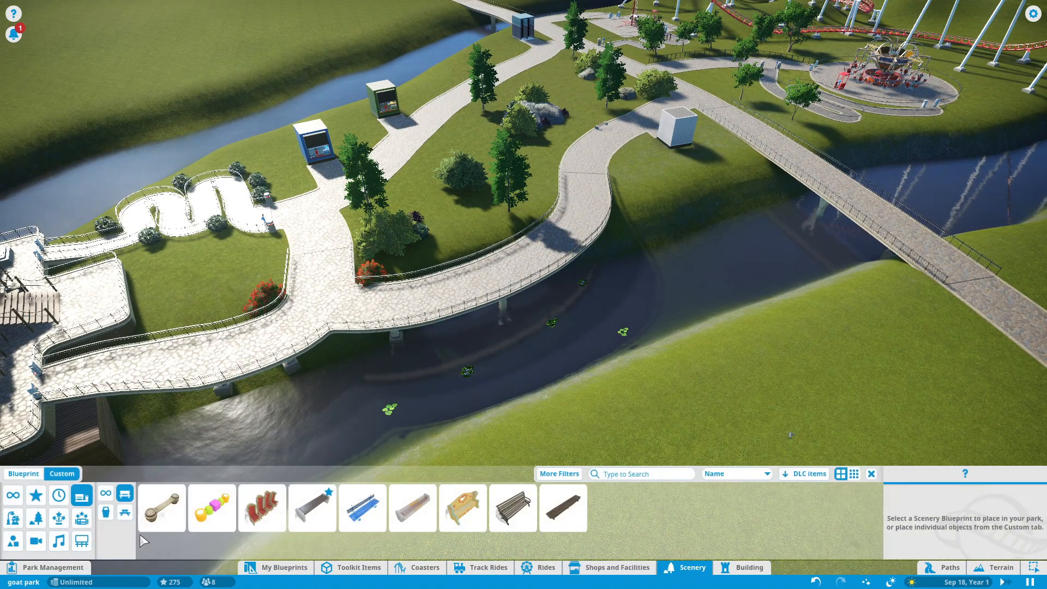
left_click(312, 508)
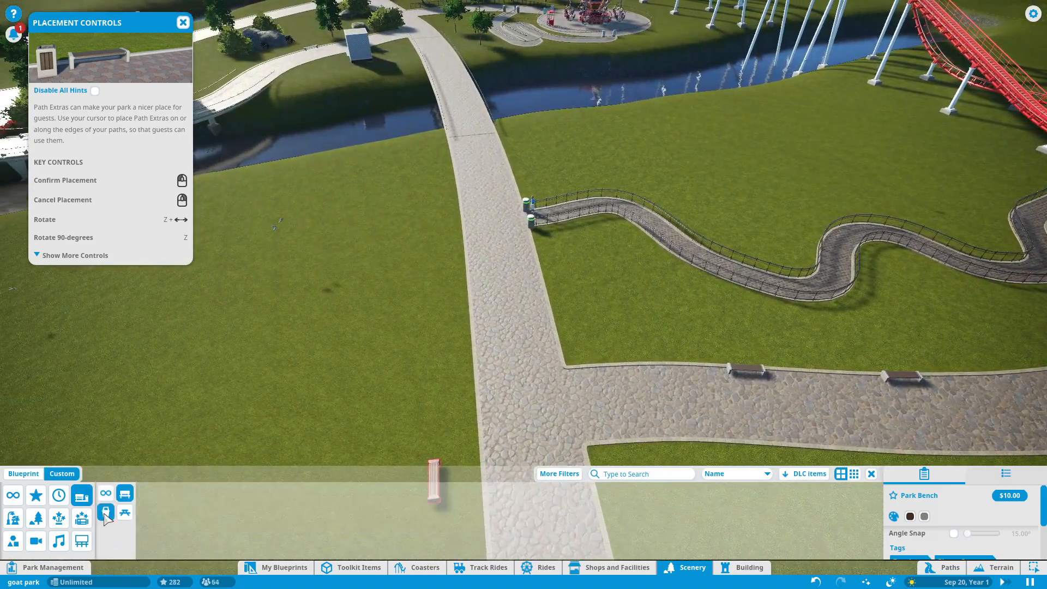
left_click(105, 512)
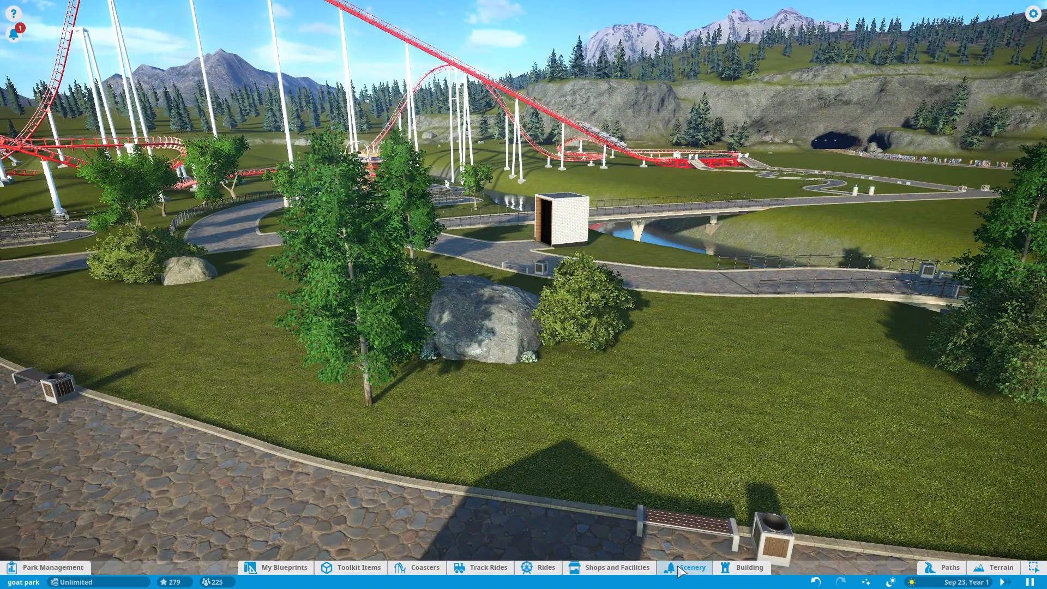
- Browse the Scenery nature items and search for 'grass'
left_click(691, 567)
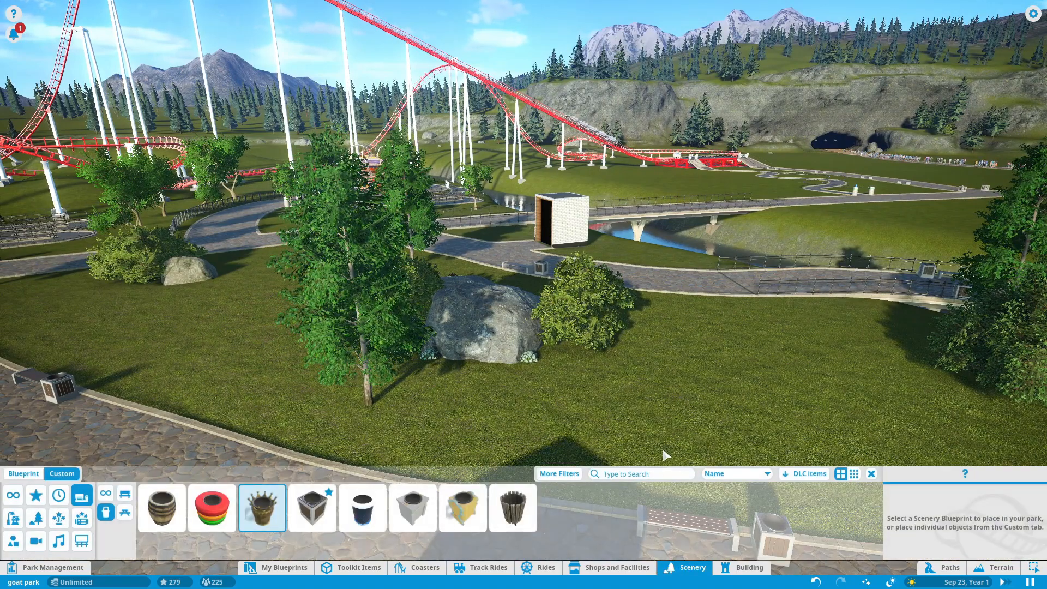
left_click(36, 520)
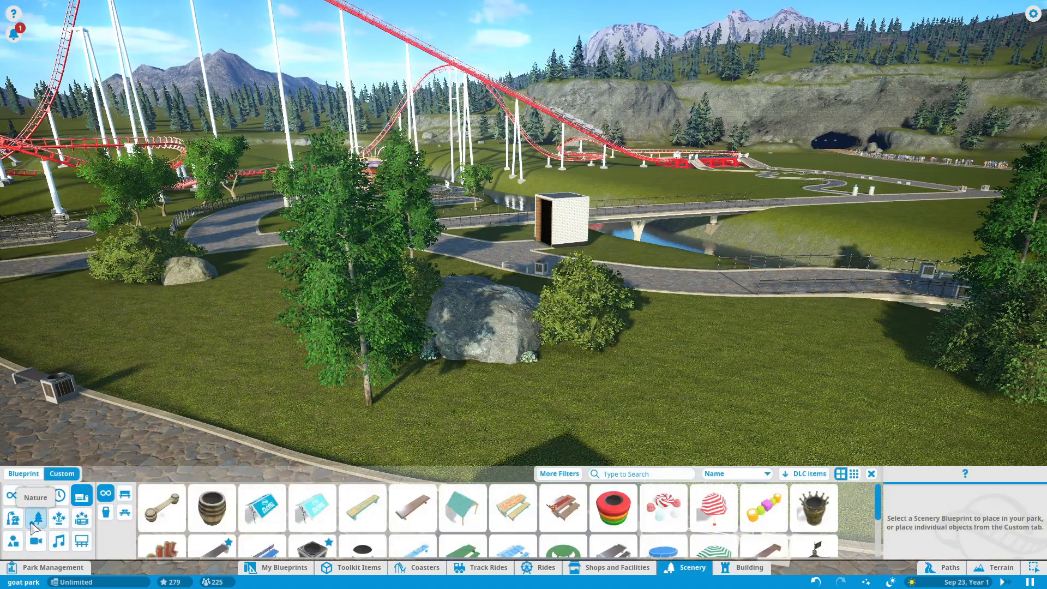
left_click(35, 517)
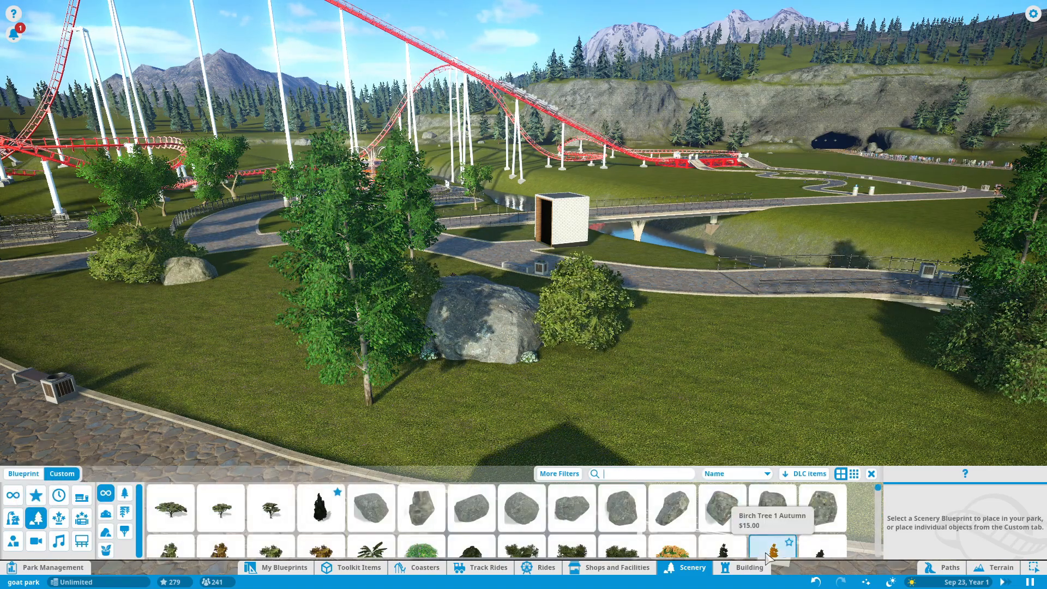
type("grass")
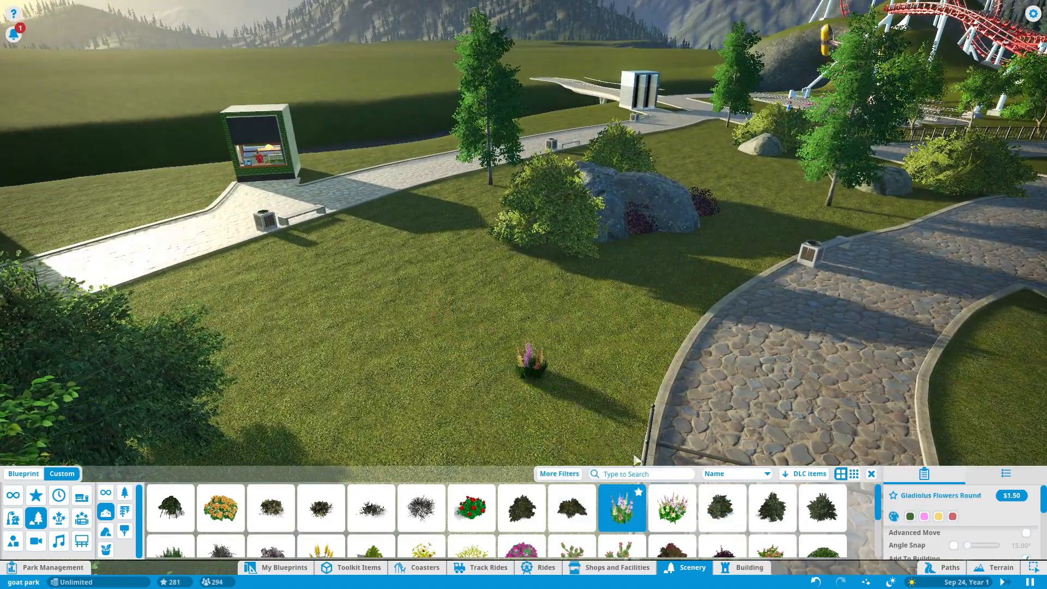
- Plant gladiolus, Creosote Bush 4 and recoloured Begonia Flowers beside the paths
left_click(671, 508)
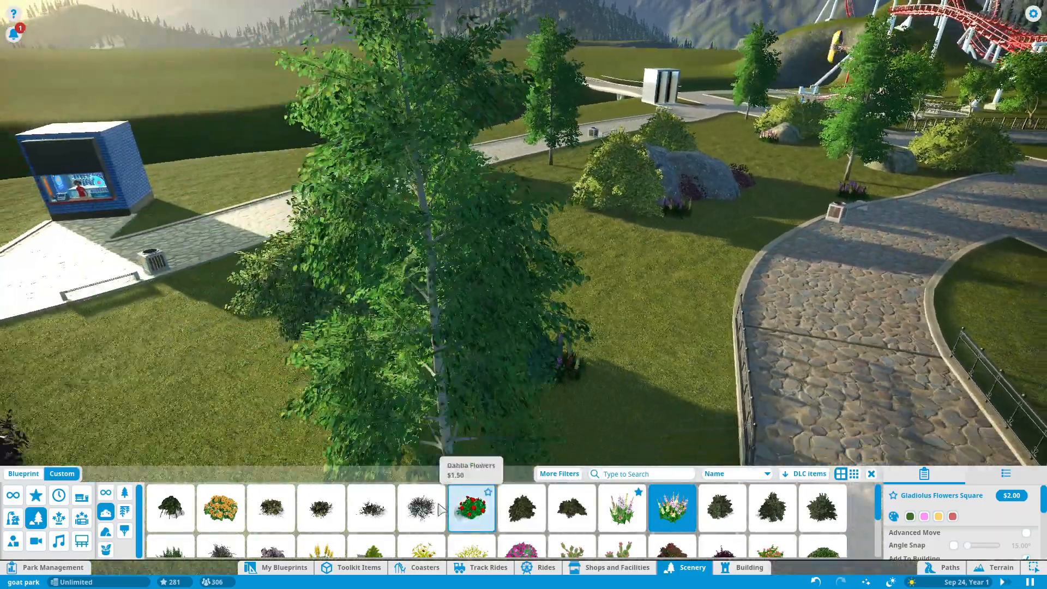
left_click(420, 508)
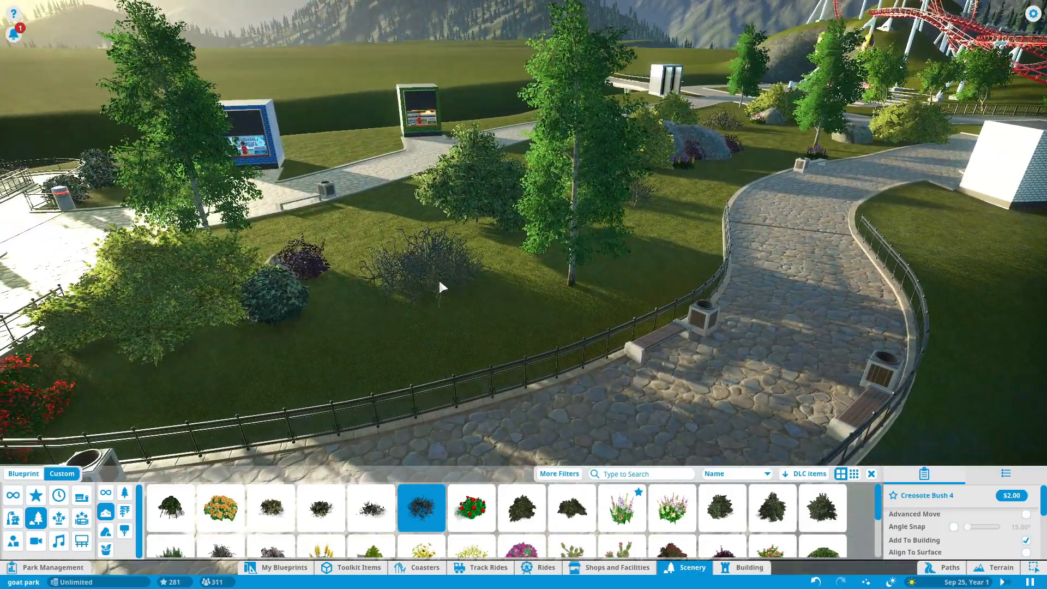
left_click(370, 507)
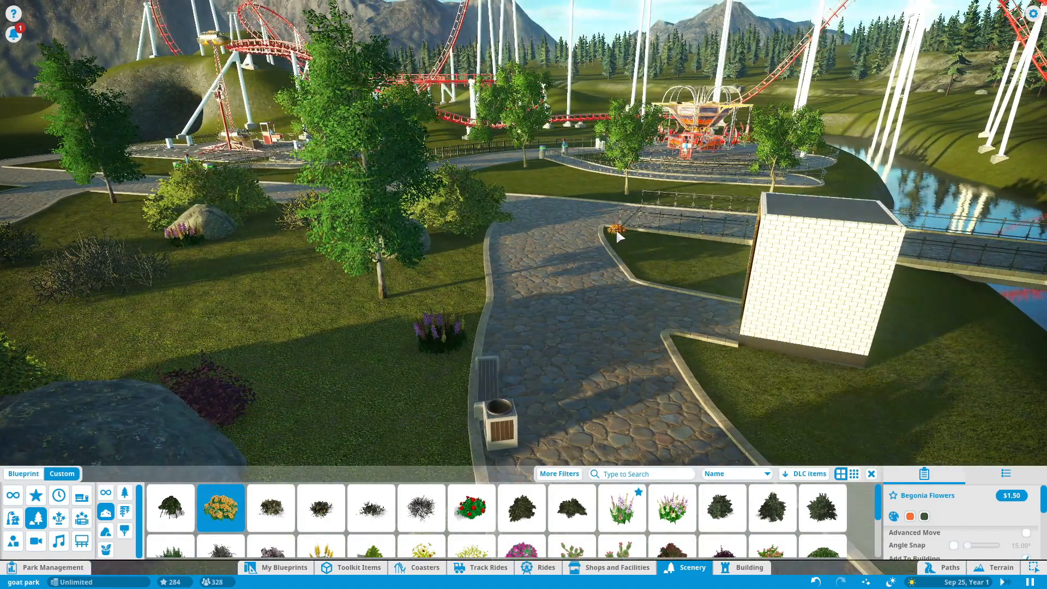
left_click(638, 270)
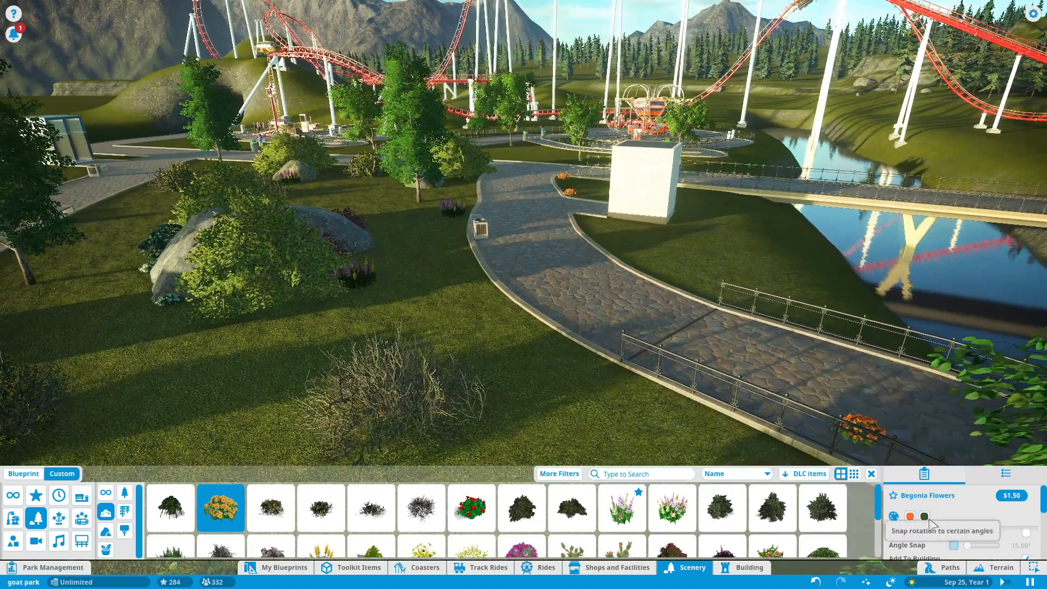
left_click(911, 516)
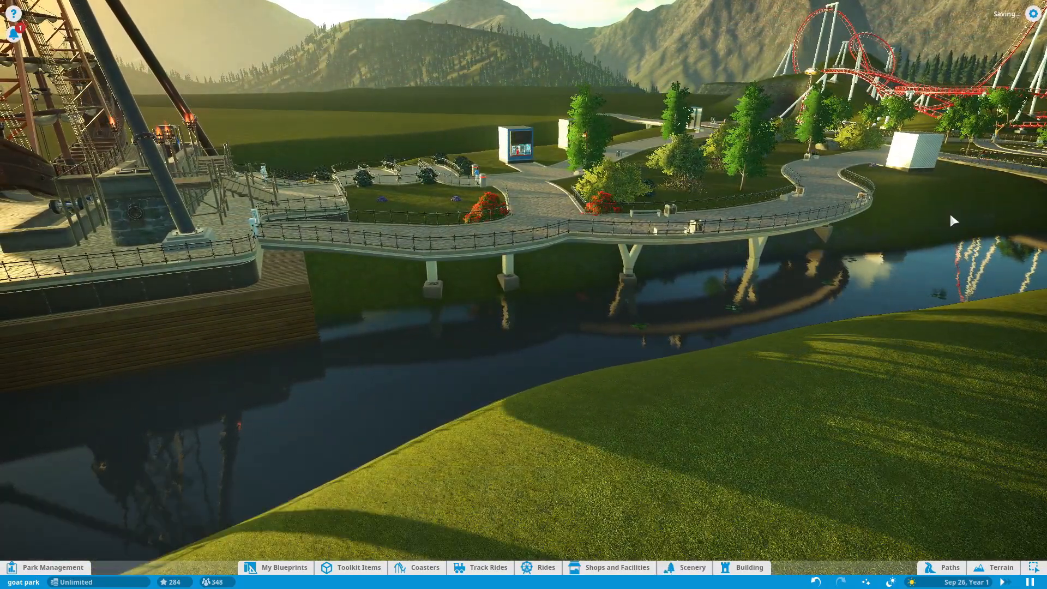
scroll("down", 3)
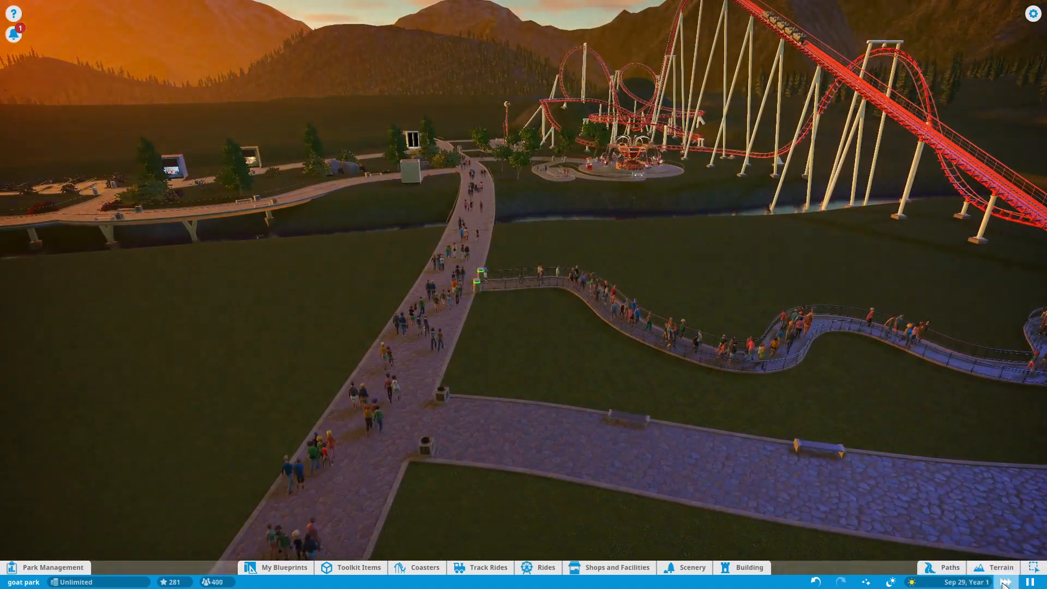
scroll("down", 3)
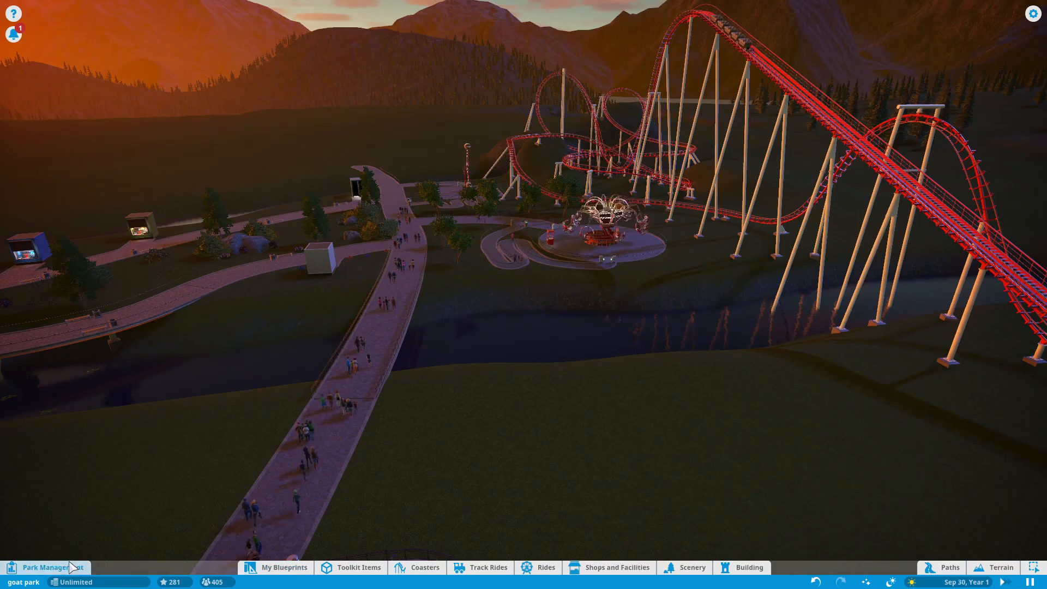
- Hire a mechanic and an entertainer from the Park Management Staff page, then close it
left_click(47, 567)
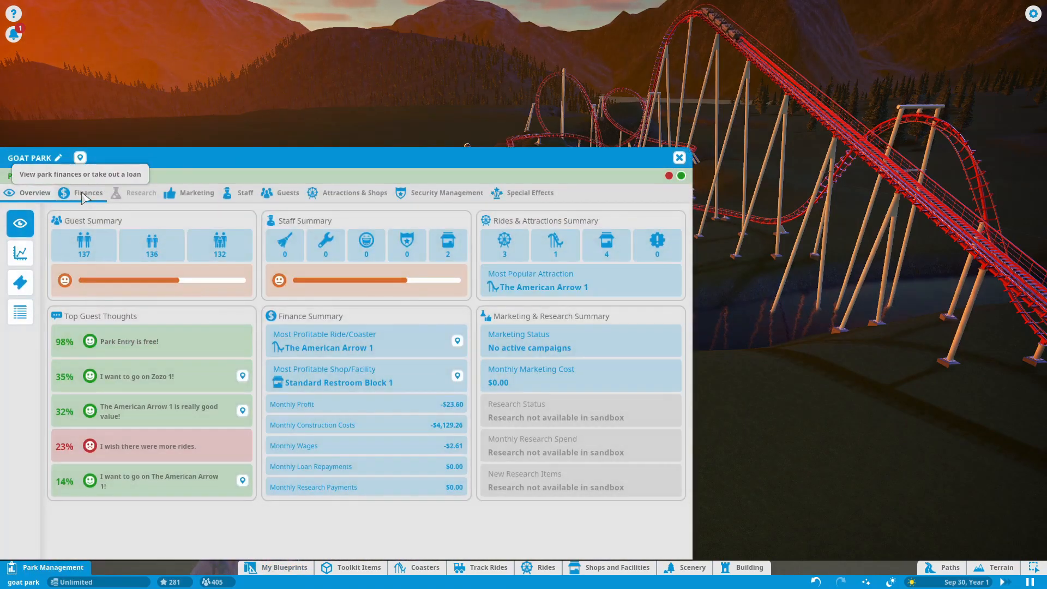
left_click(245, 193)
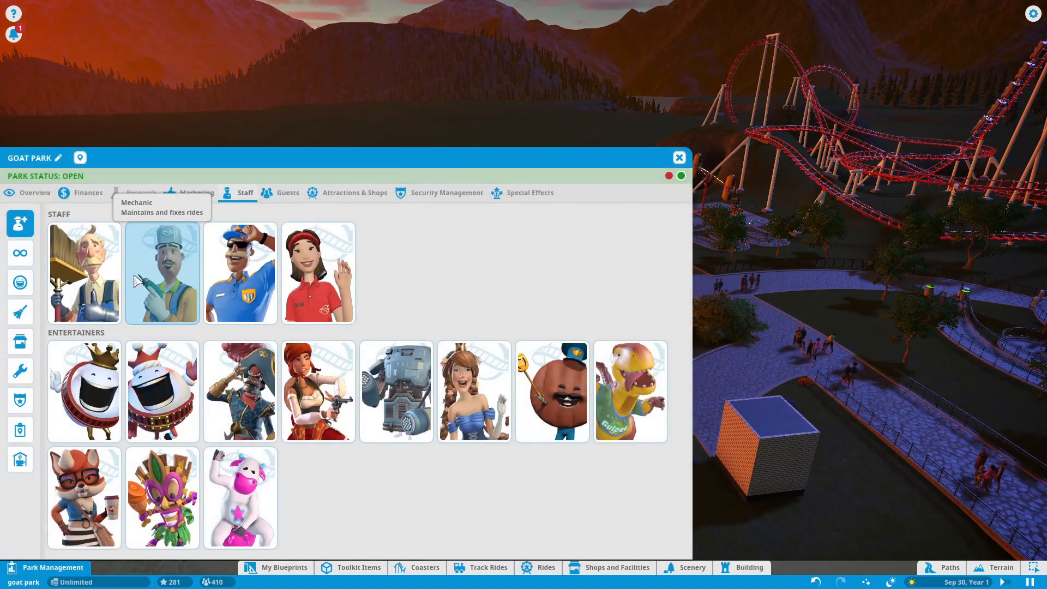
left_click(679, 158)
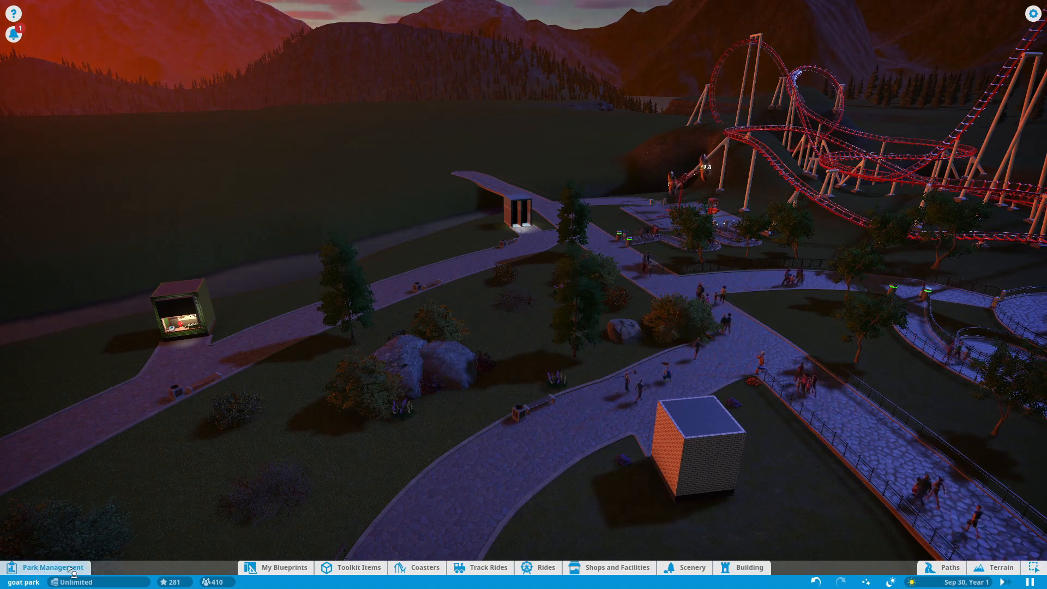
left_click(53, 567)
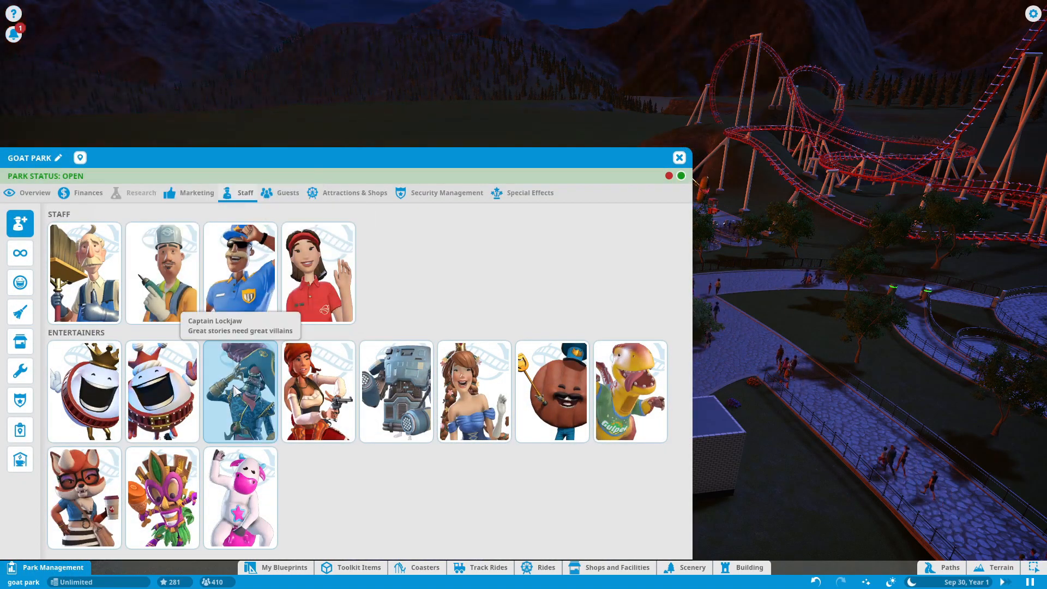
mouse_move(318, 391)
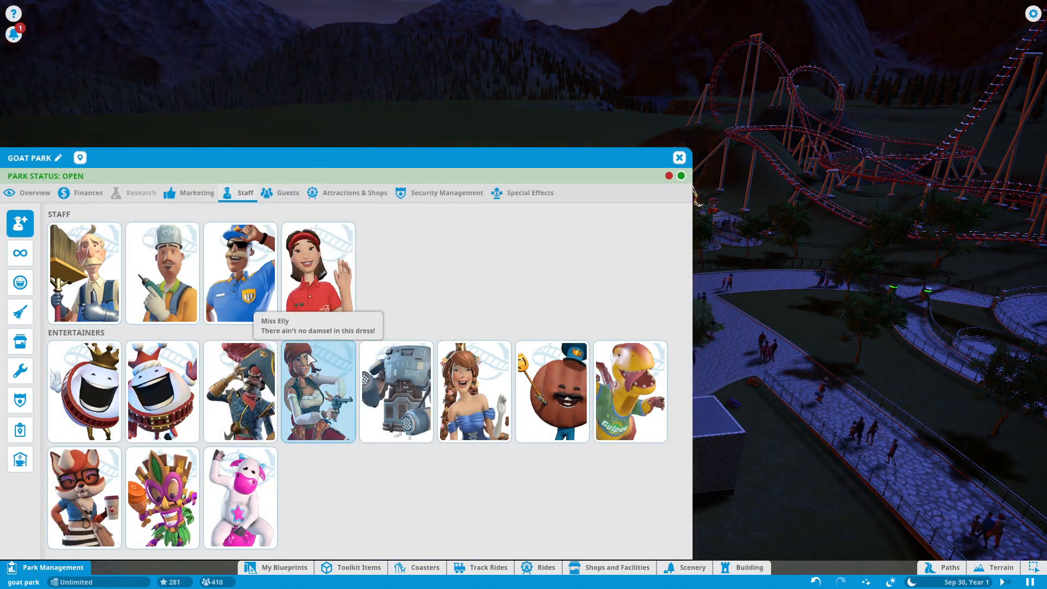
mouse_move(240, 273)
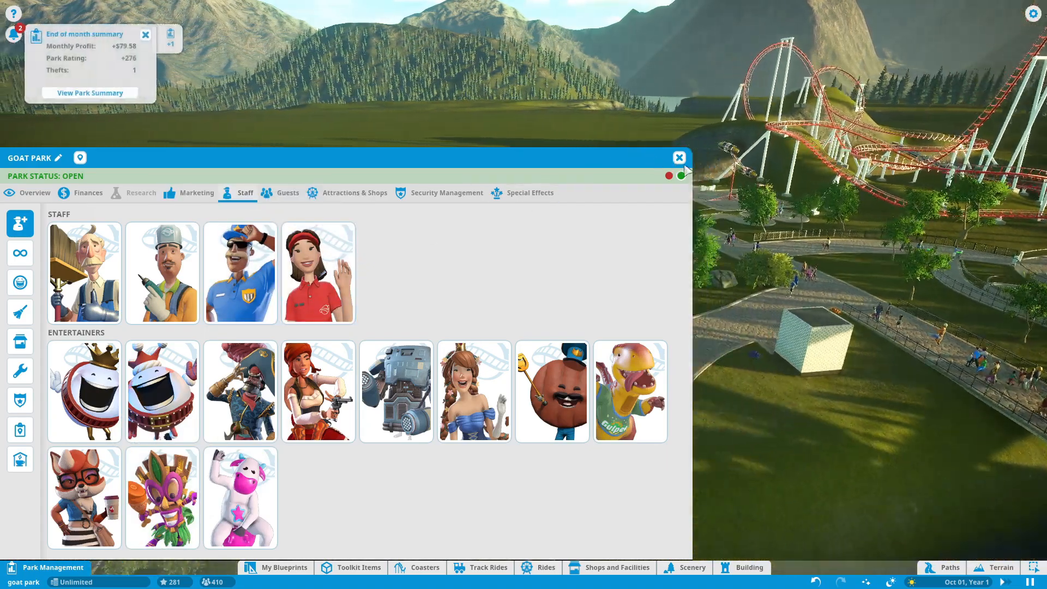
left_click(679, 158)
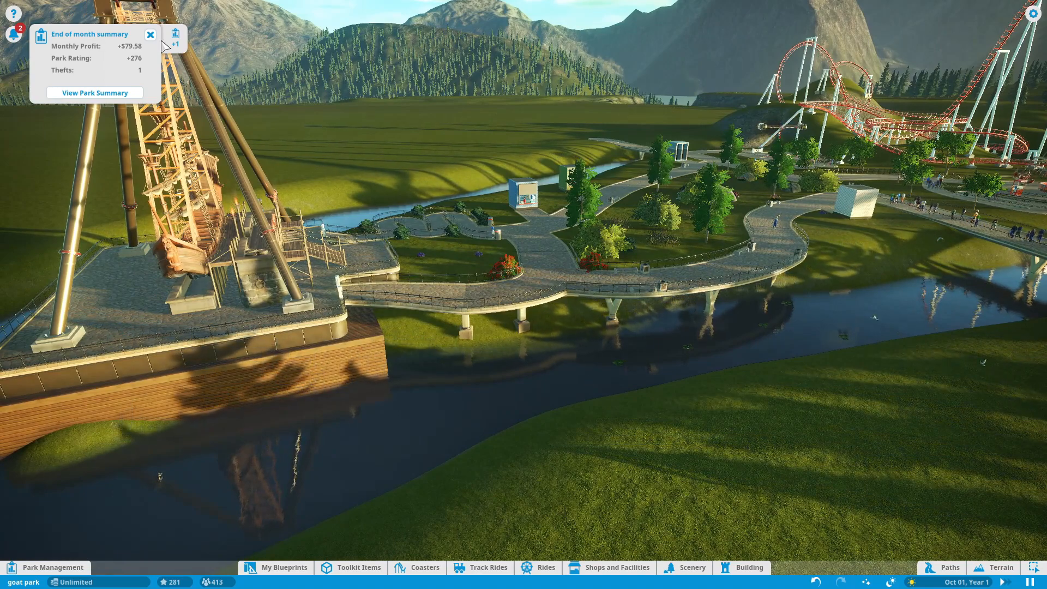
- Dismiss the end-of-month summary and open then close the Options menu
left_click(150, 34)
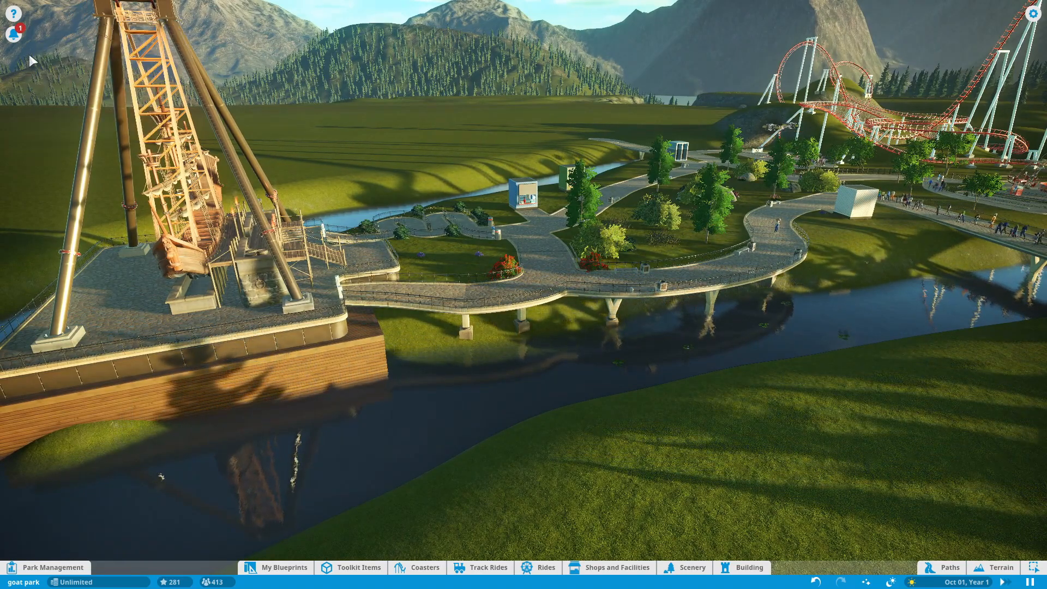
left_click(14, 31)
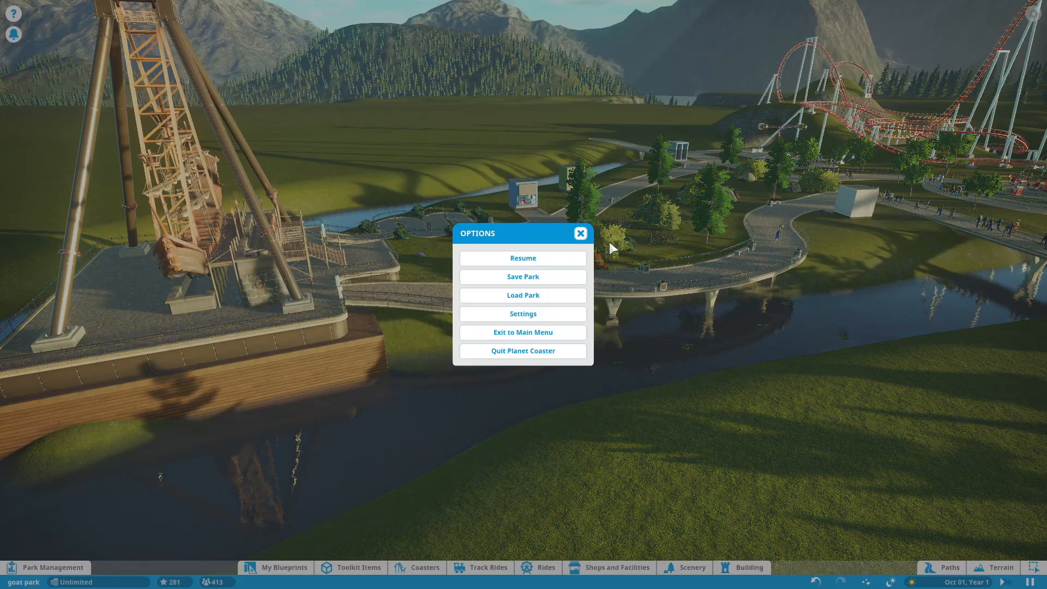
left_click(523, 258)
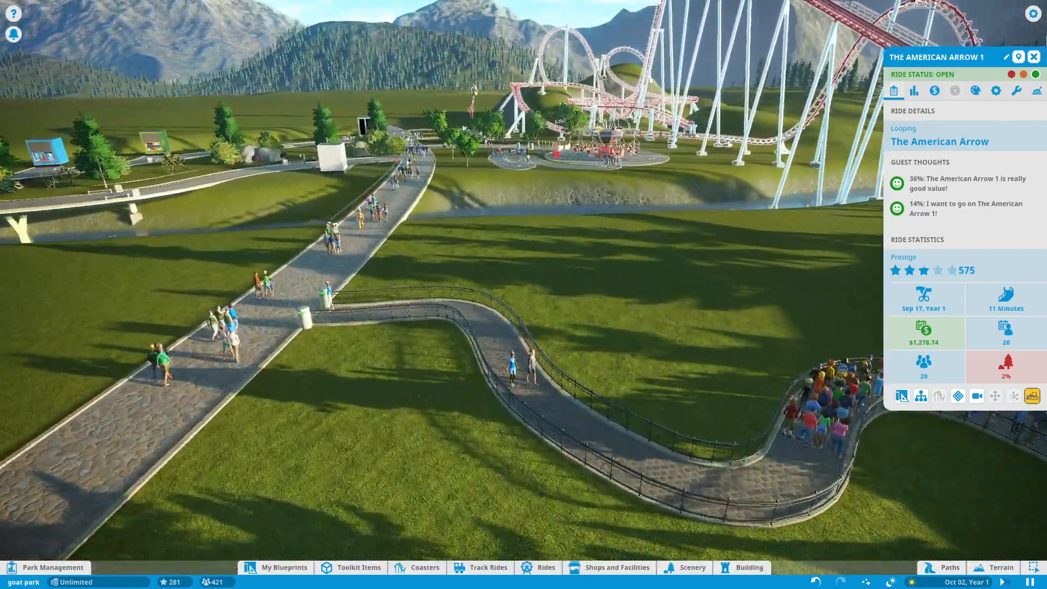
- Switch Victory 1's status to open and close its ride details
left_click(1033, 56)
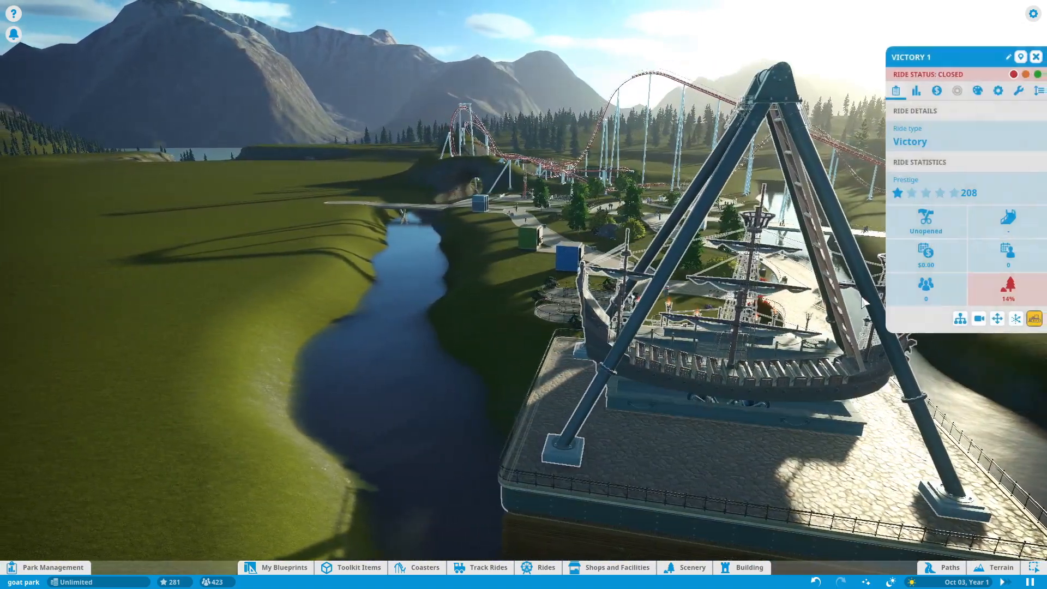
left_click(1037, 74)
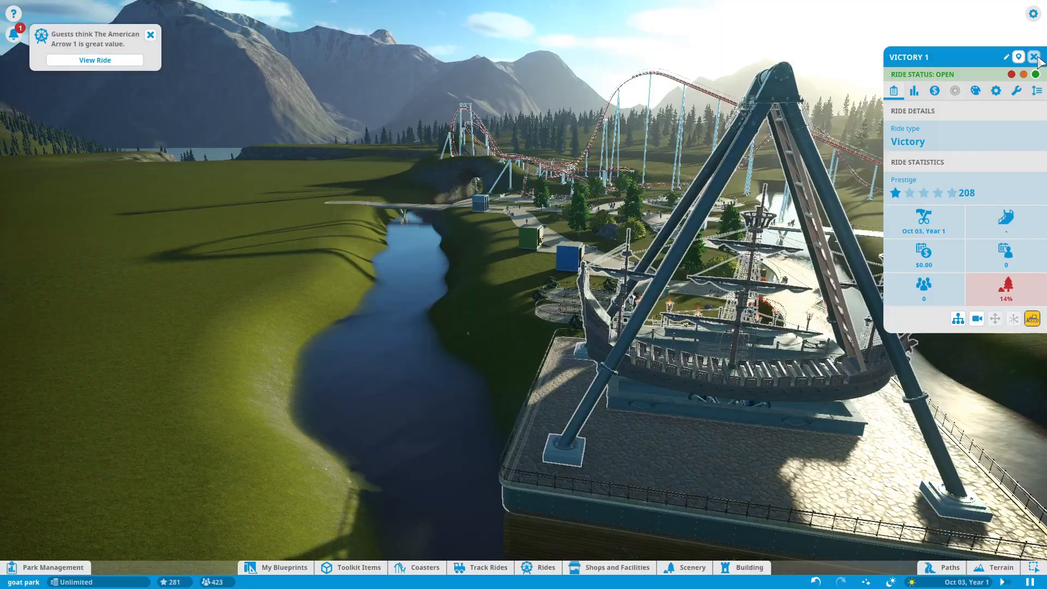
left_click(1035, 56)
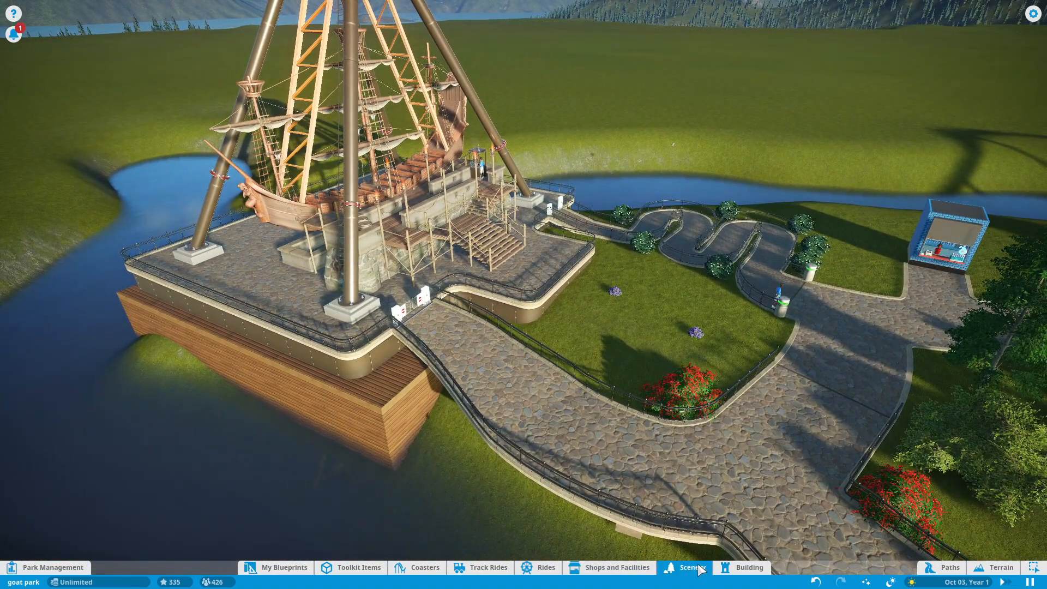
- Pick Alpine Fir, then Birch Tree 1 Autumn from the Scenery catalogue
left_click(691, 567)
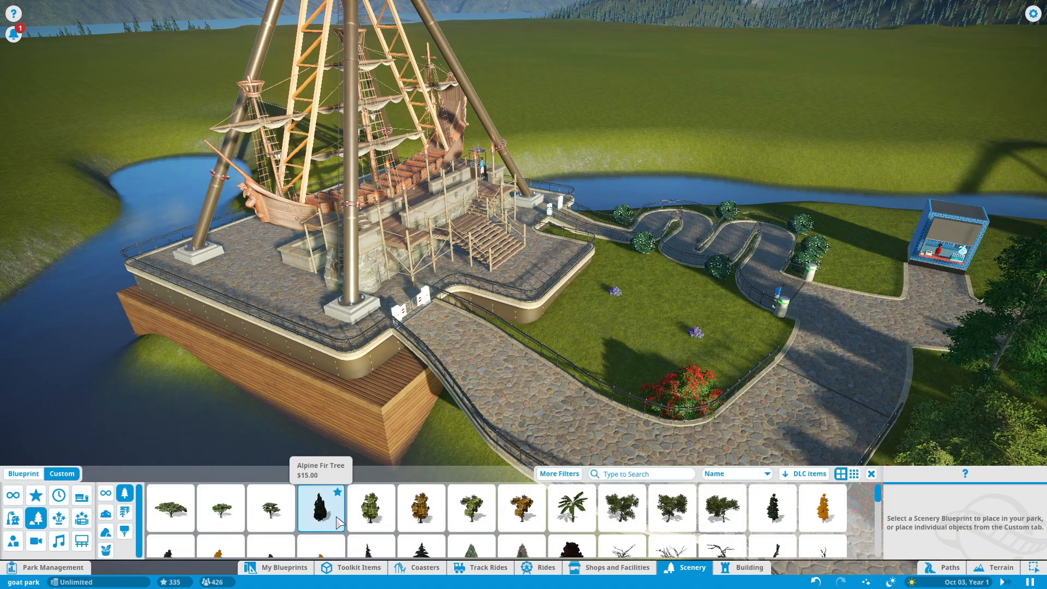
left_click(773, 508)
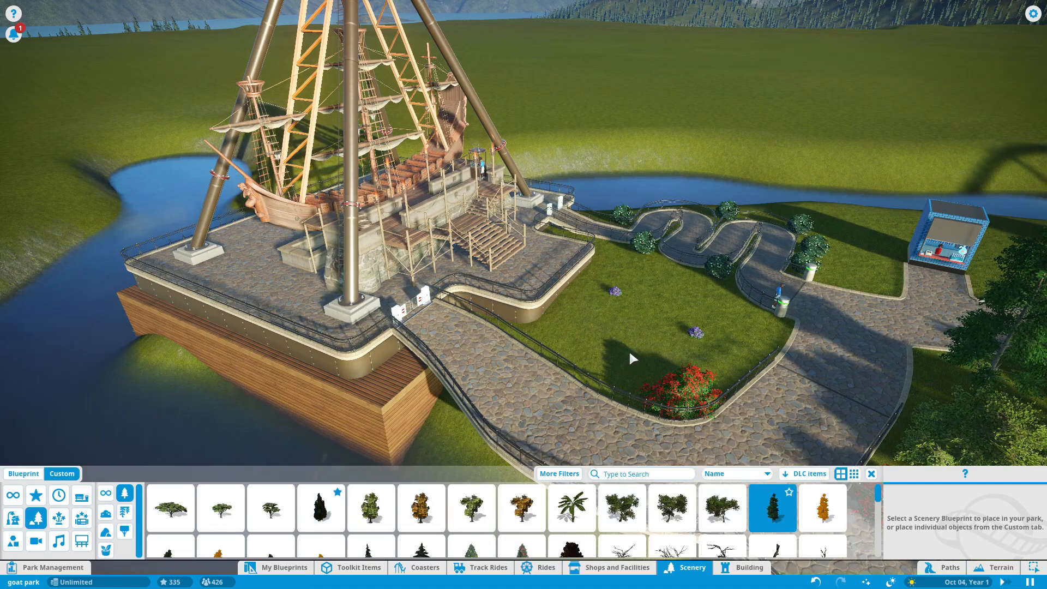
left_click(823, 508)
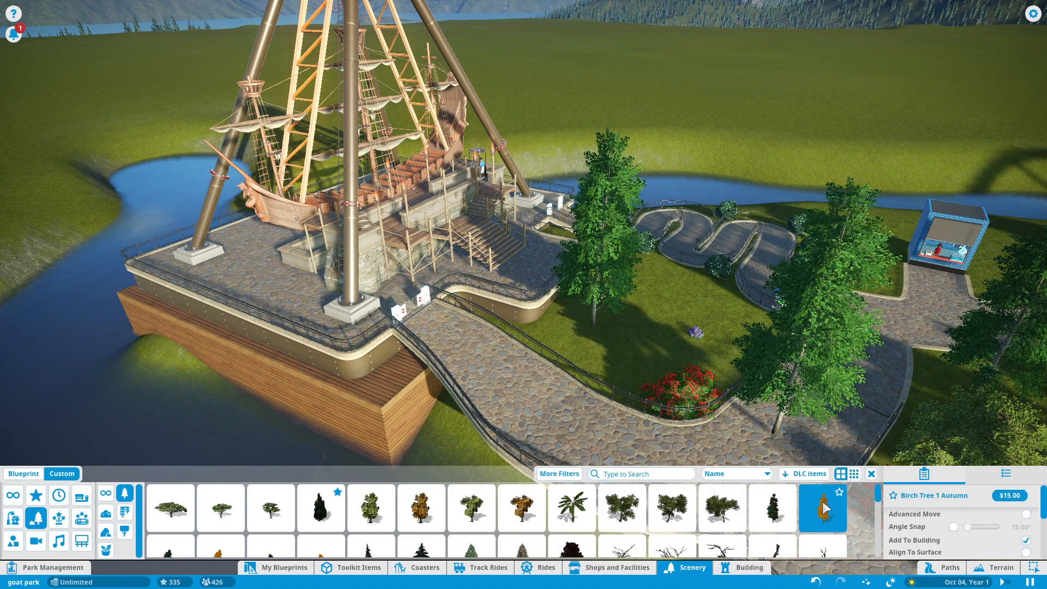